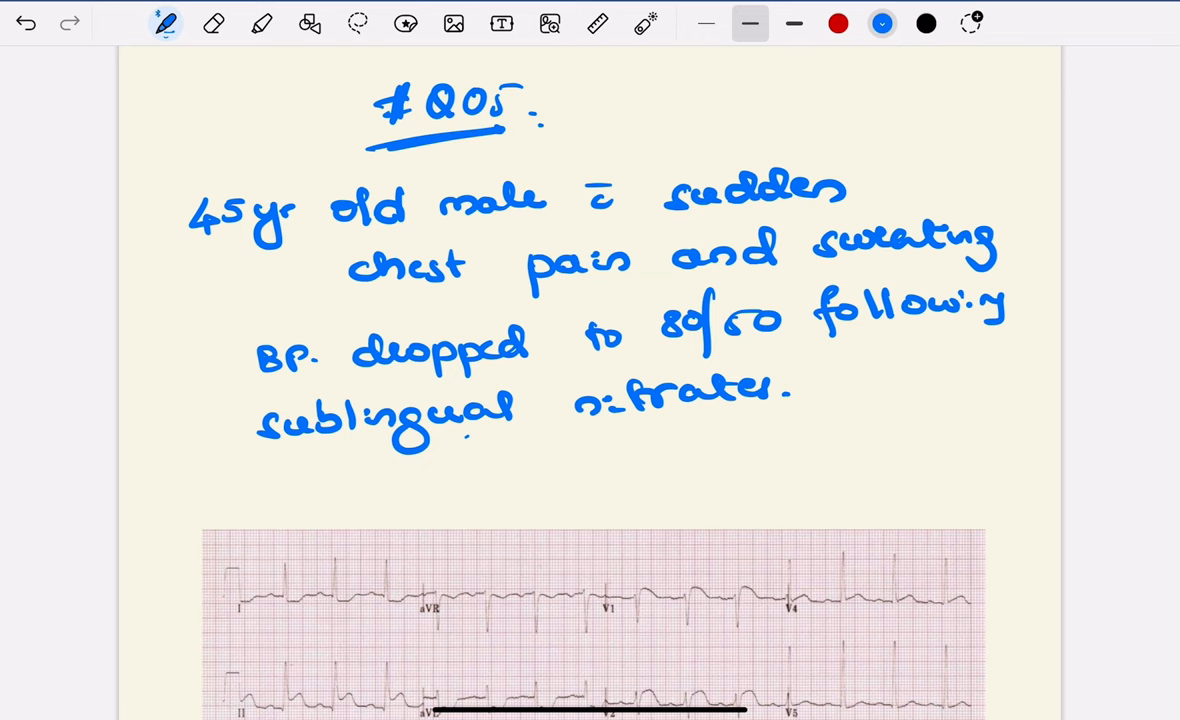
# Scroll down past the chest-pain case note to the 12-lead ECG.
pyautogui.scroll(-3)
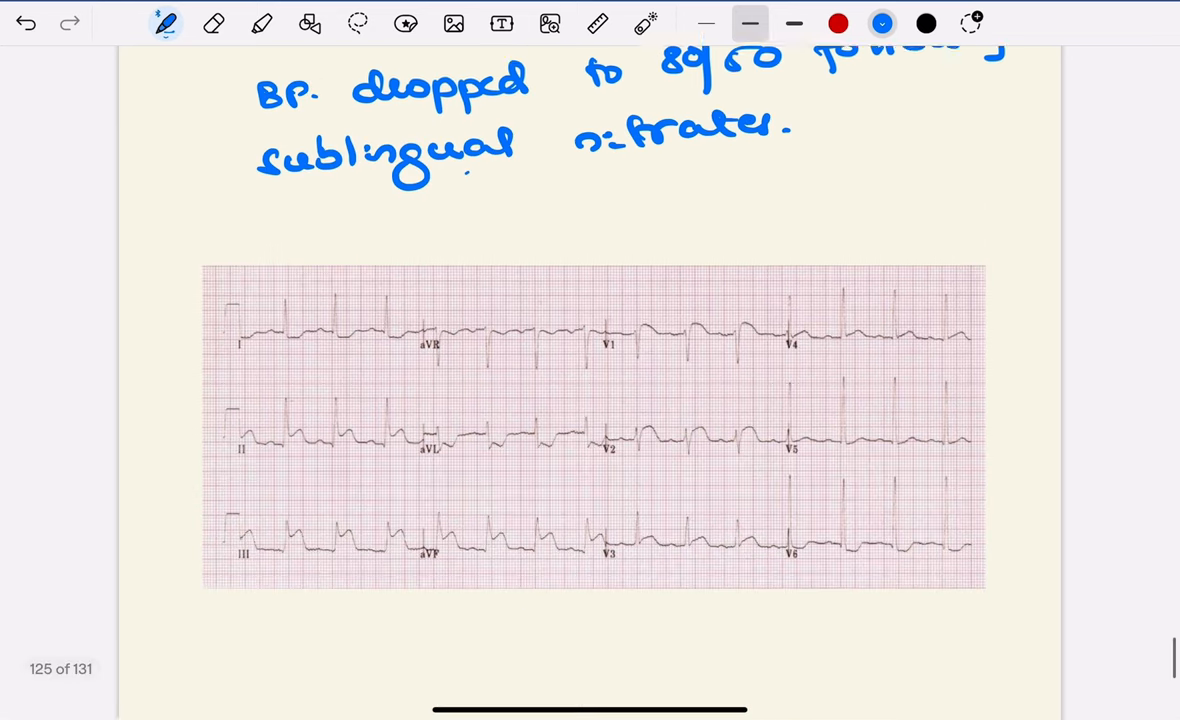
pyautogui.scroll(-3)
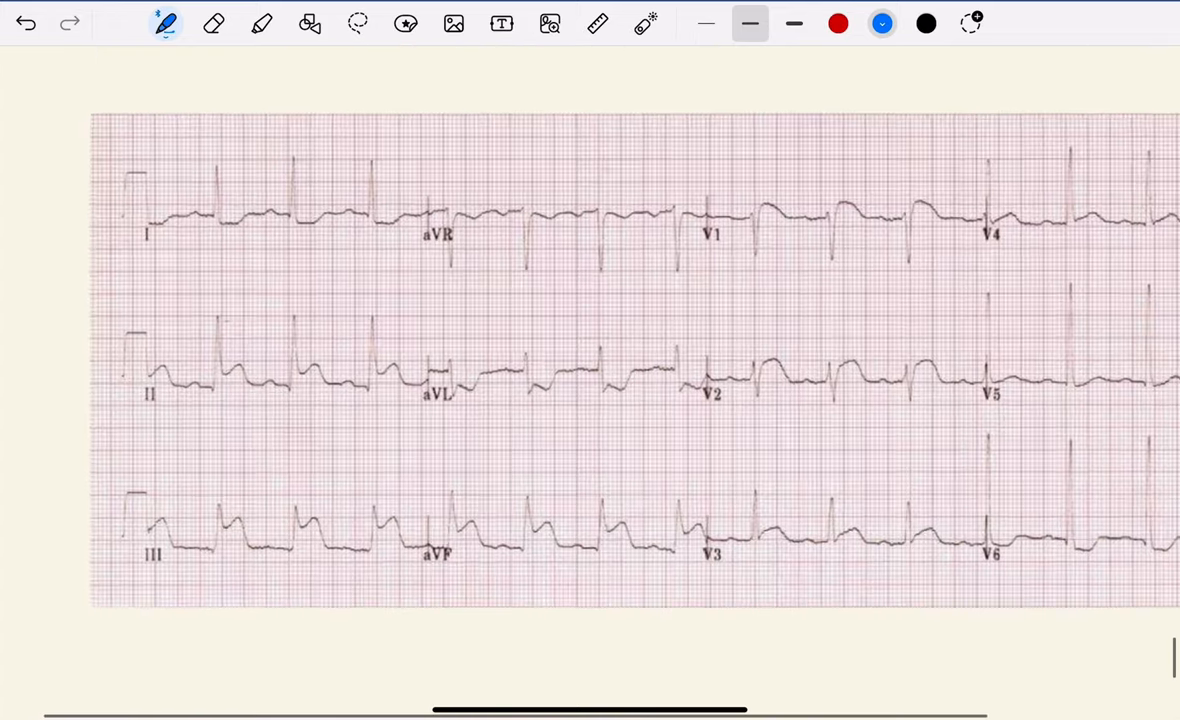
# Circle the lead II label in blue and mark wave points on its complexes.
pyautogui.scroll(-3)
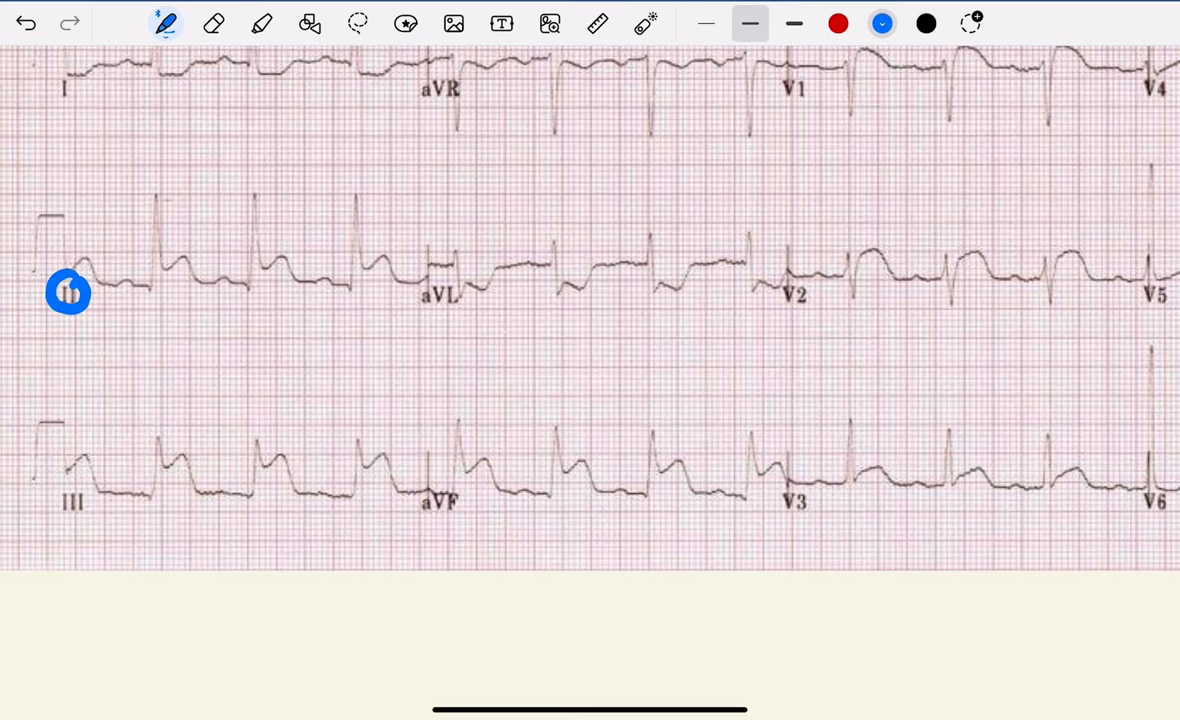
pyautogui.moveTo(145, 240); pyautogui.dragTo(122, 315)
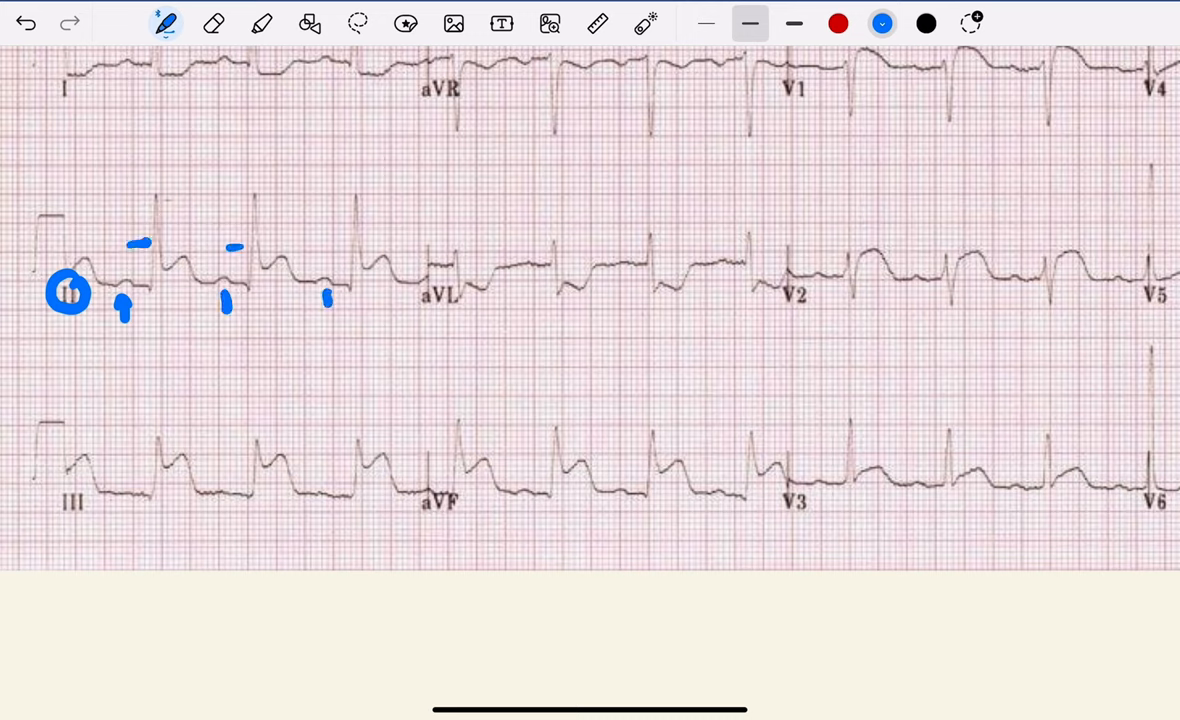
pyautogui.click(340, 248)
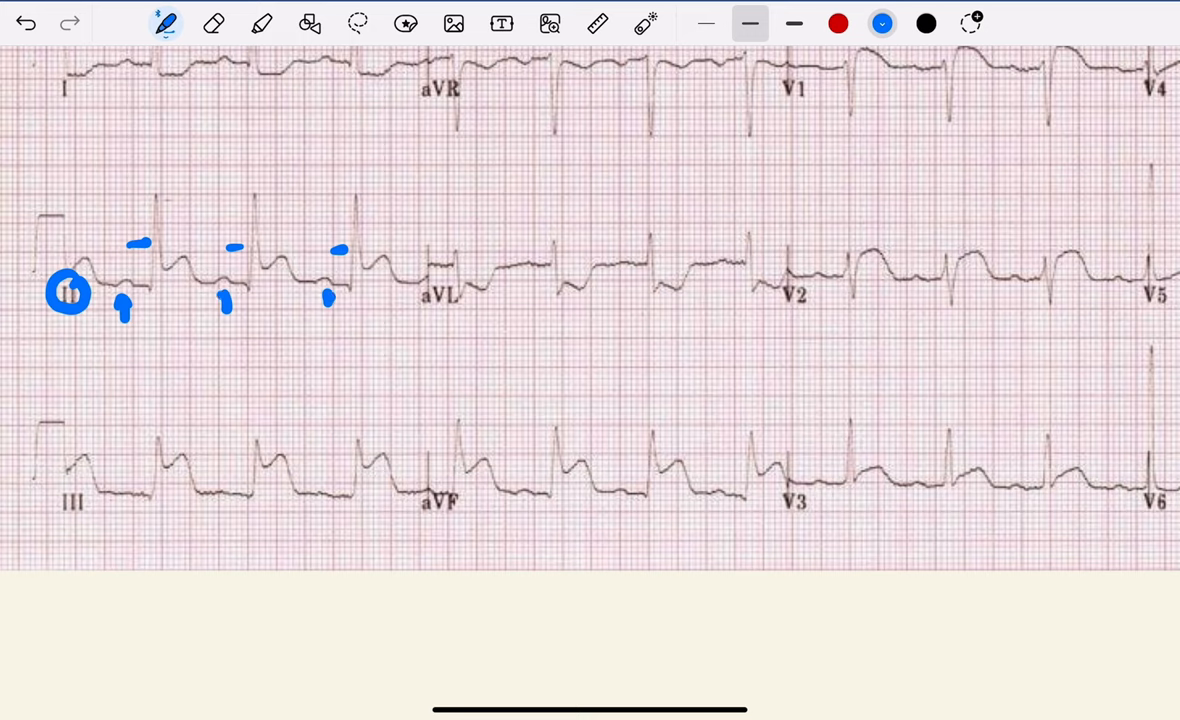
# Sketch R-R interval arrows, dots and underlines on lead II, then erase them.
pyautogui.click(213, 23)
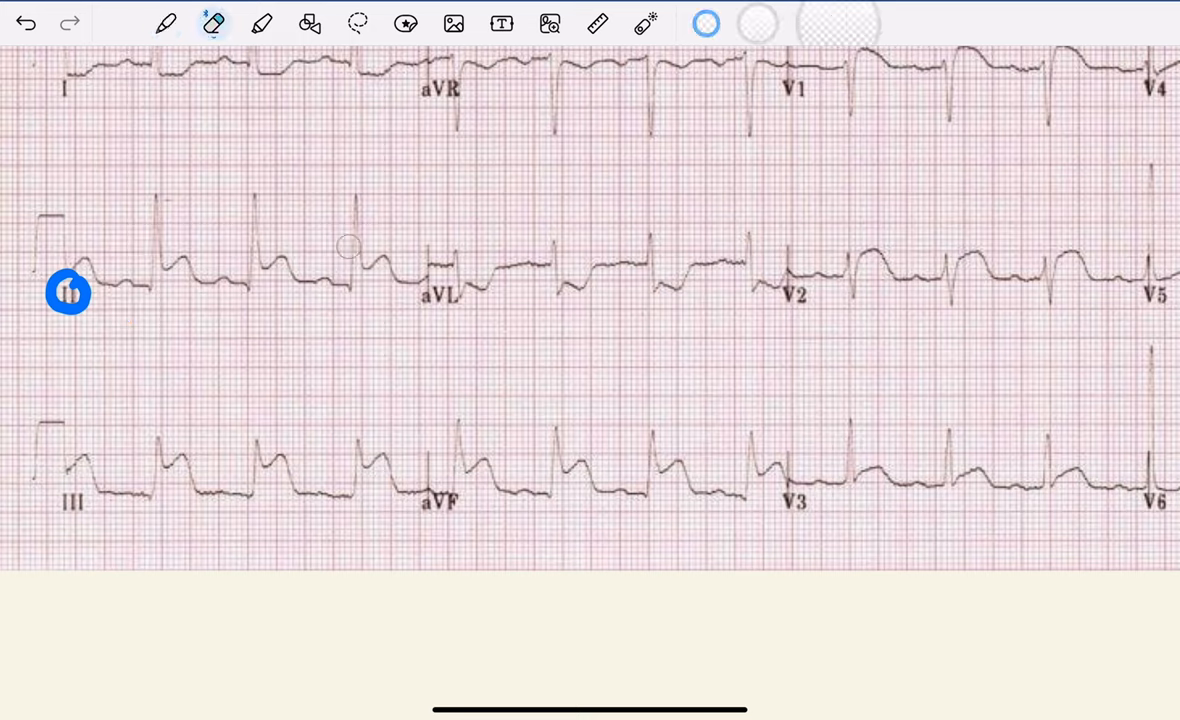
pyautogui.moveTo(245, 197); pyautogui.dragTo(152, 197)
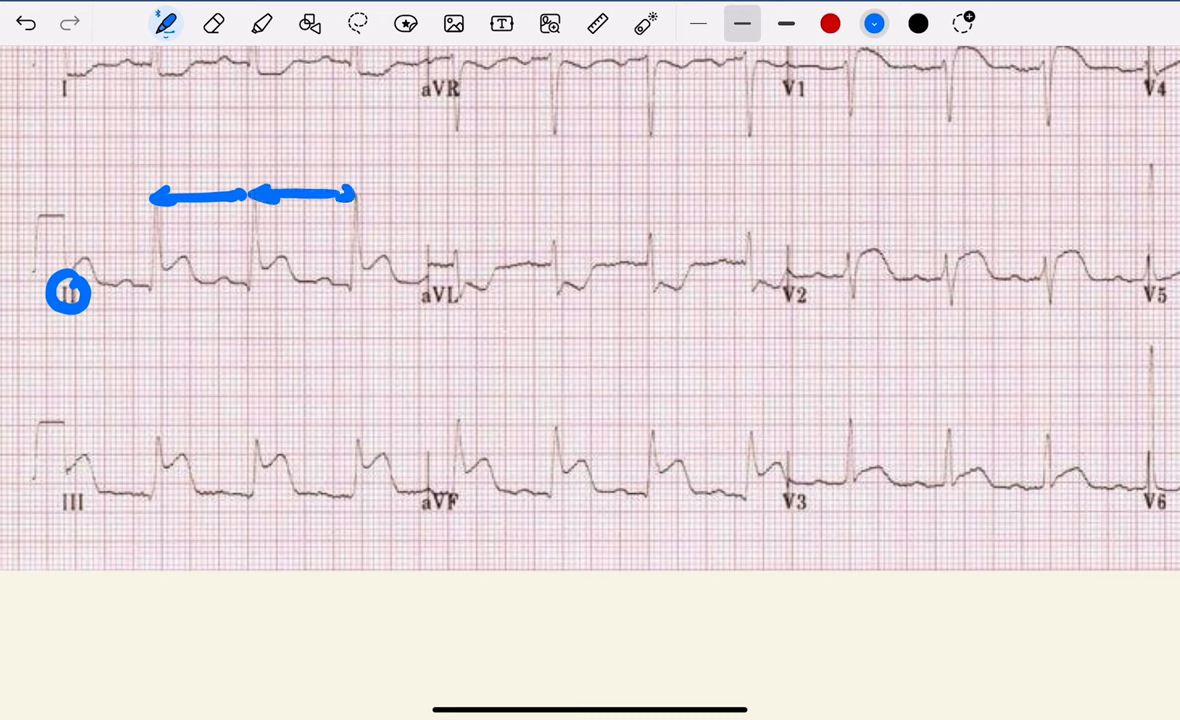
pyautogui.moveTo(168, 240); pyautogui.dragTo(267, 241)
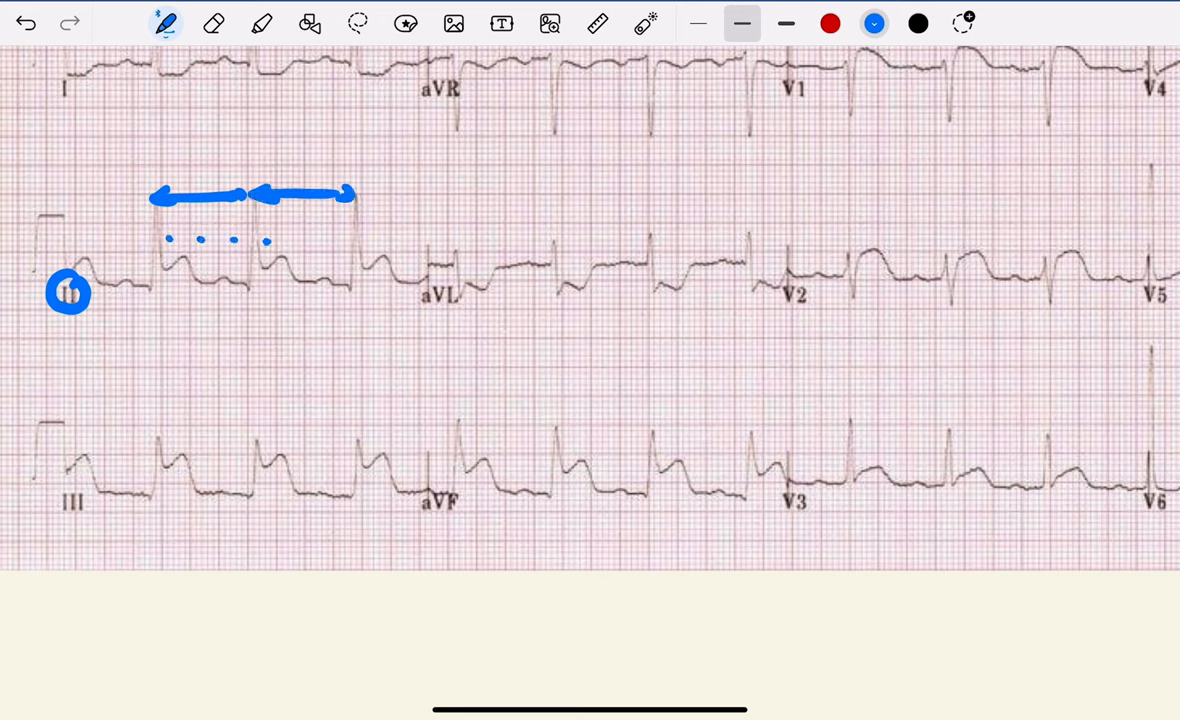
pyautogui.moveTo(265, 244); pyautogui.dragTo(350, 243)
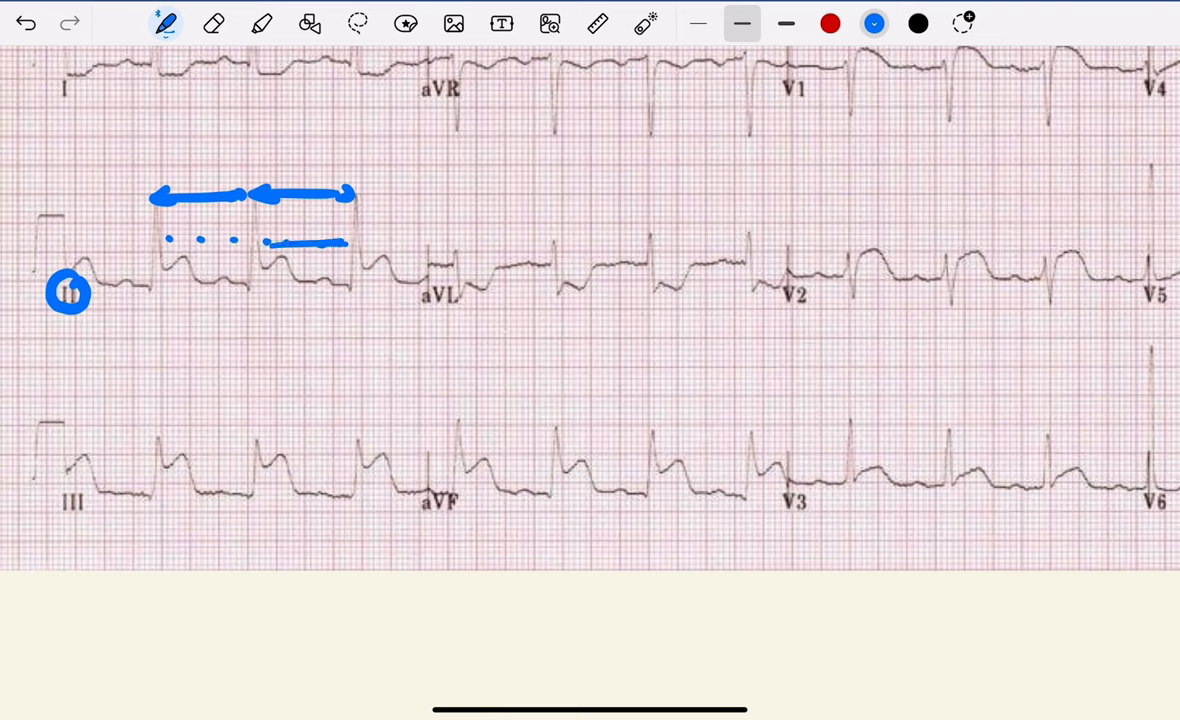
pyautogui.click(213, 23)
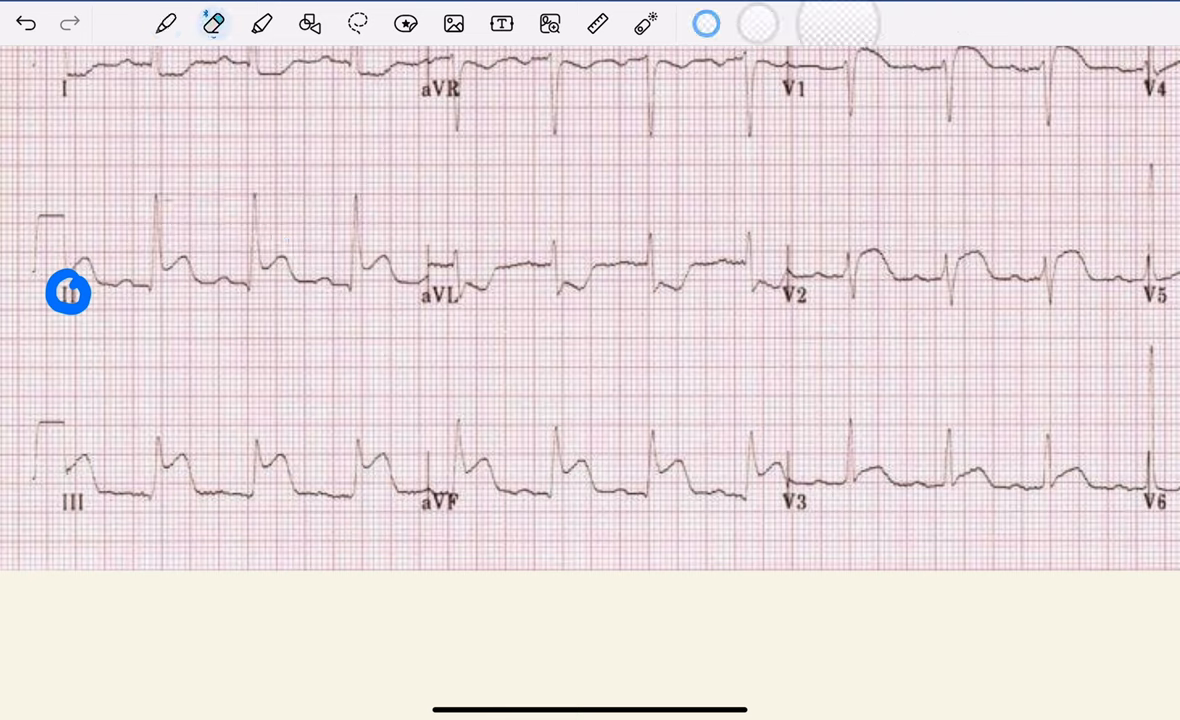
pyautogui.moveTo(68, 293); pyautogui.dragTo(131, 293)
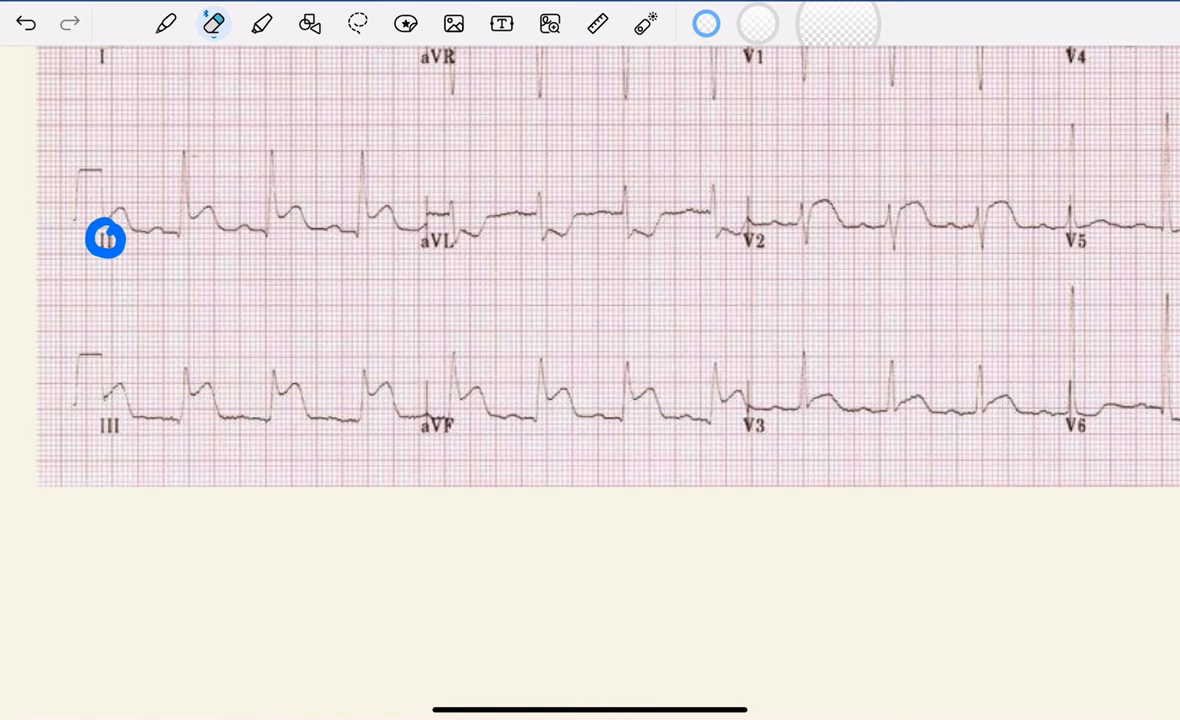
# Write the 300/3 = 100 rate working above lead II with the thin pen, then erase it.
pyautogui.scroll(-3)
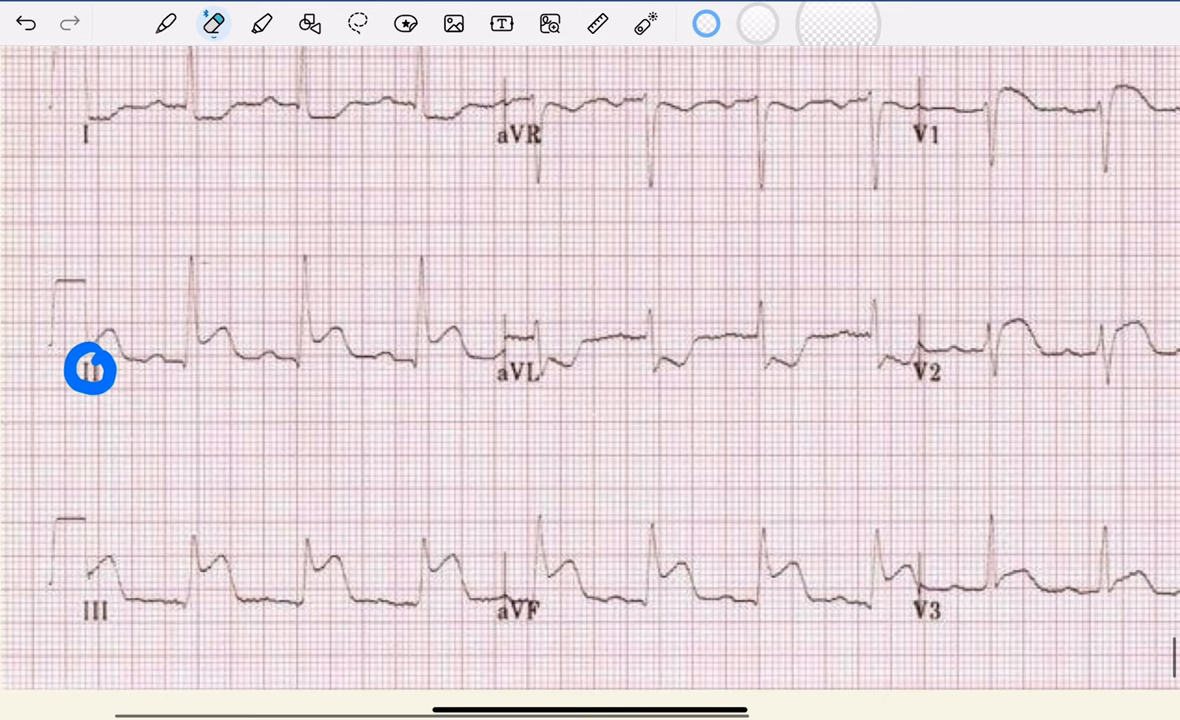
pyautogui.click(166, 23)
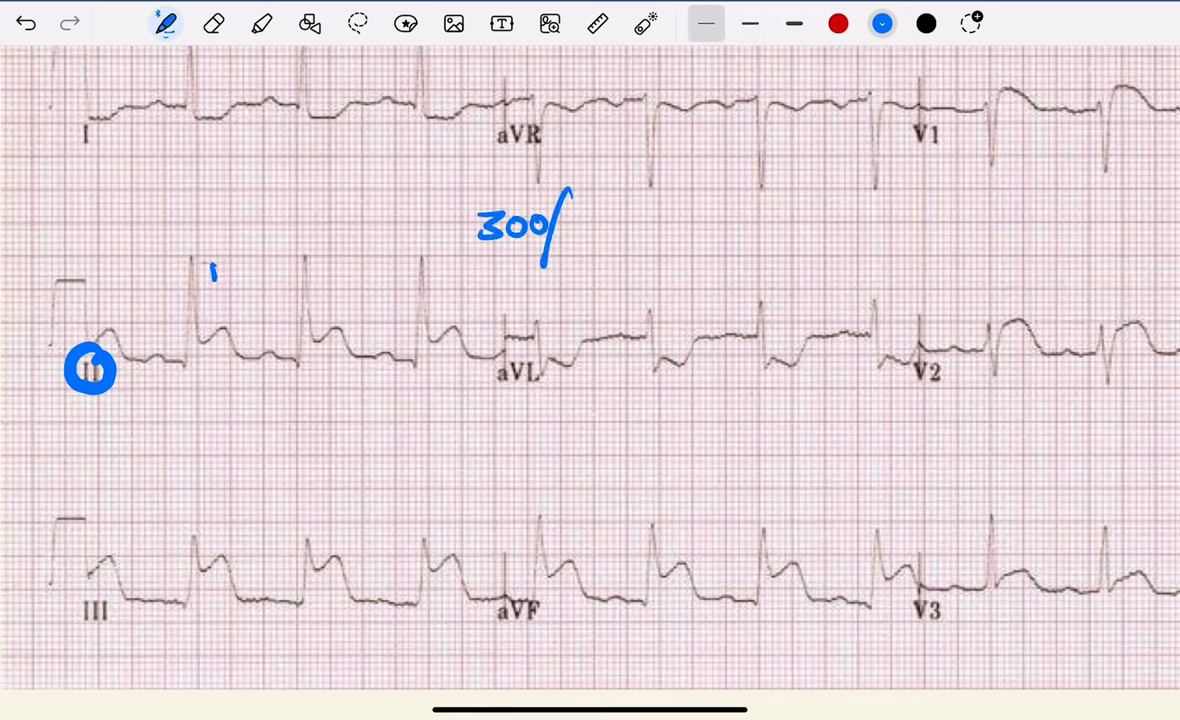
pyautogui.moveTo(230, 275); pyautogui.dragTo(290, 285)
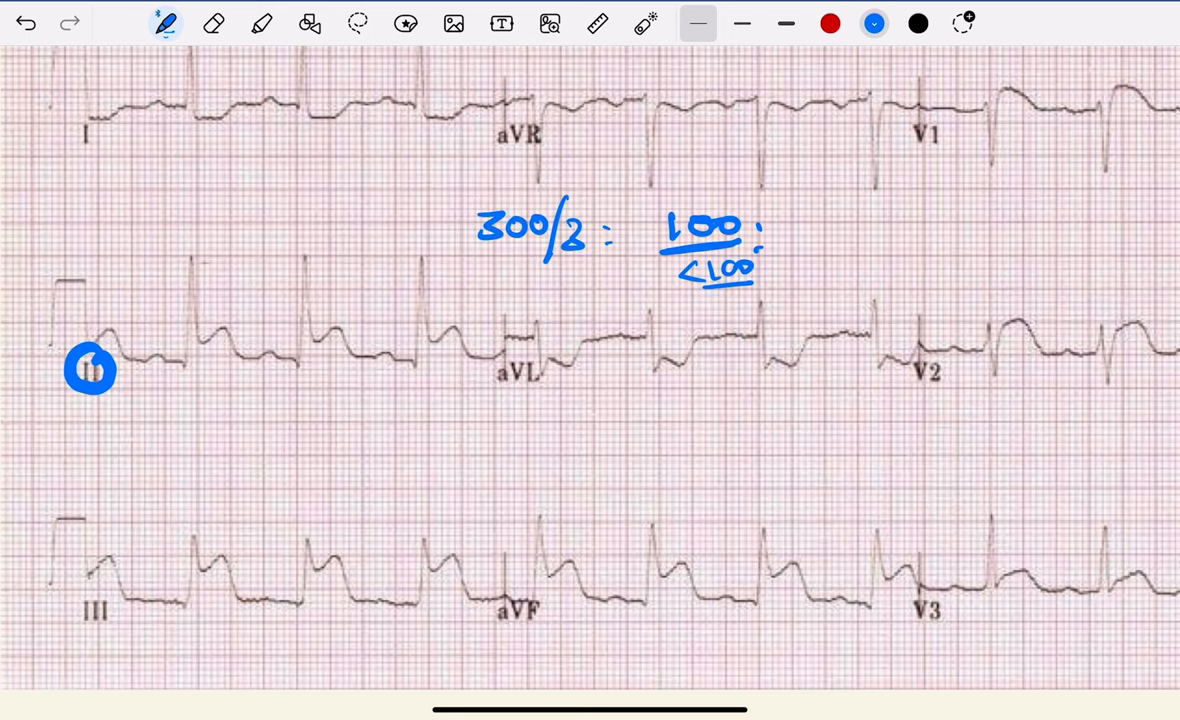
pyautogui.scroll(-3)
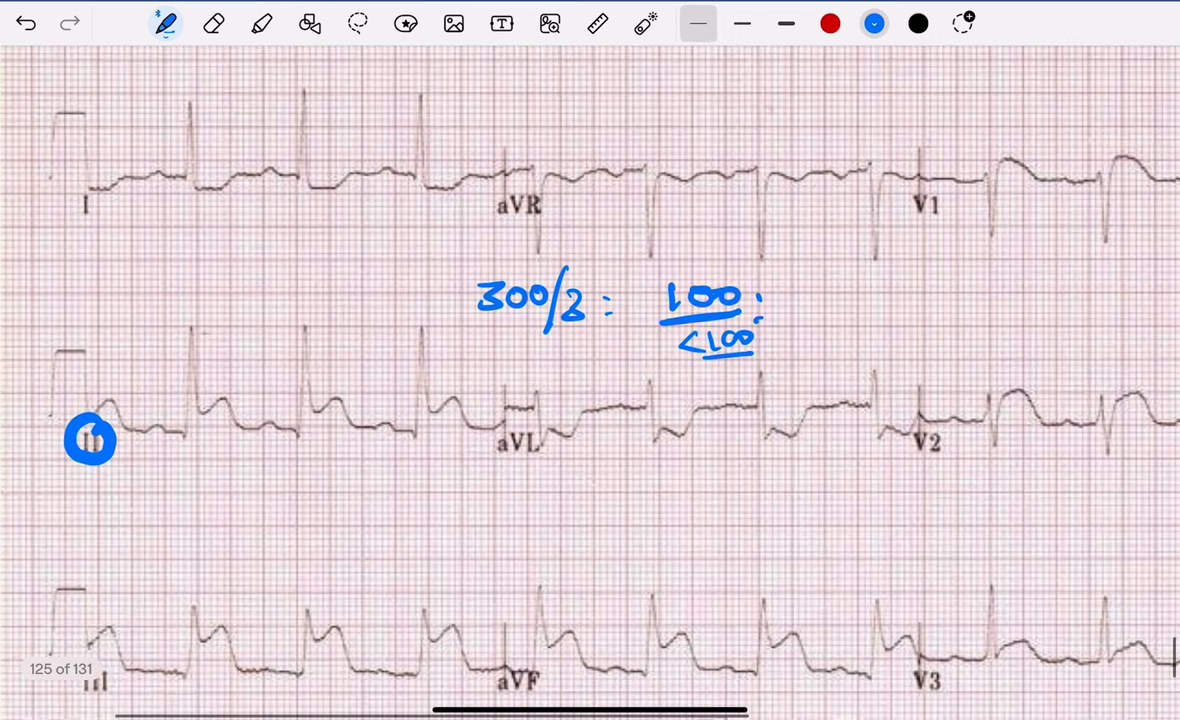
pyautogui.click(214, 22)
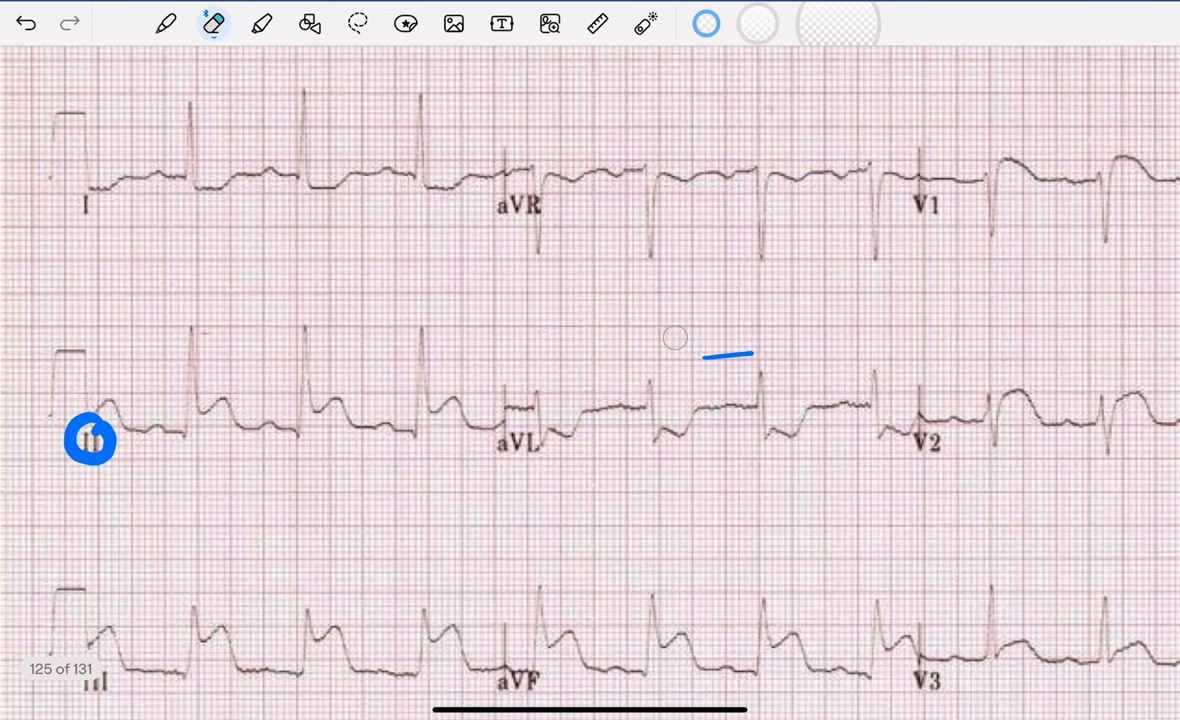
pyautogui.click(166, 23)
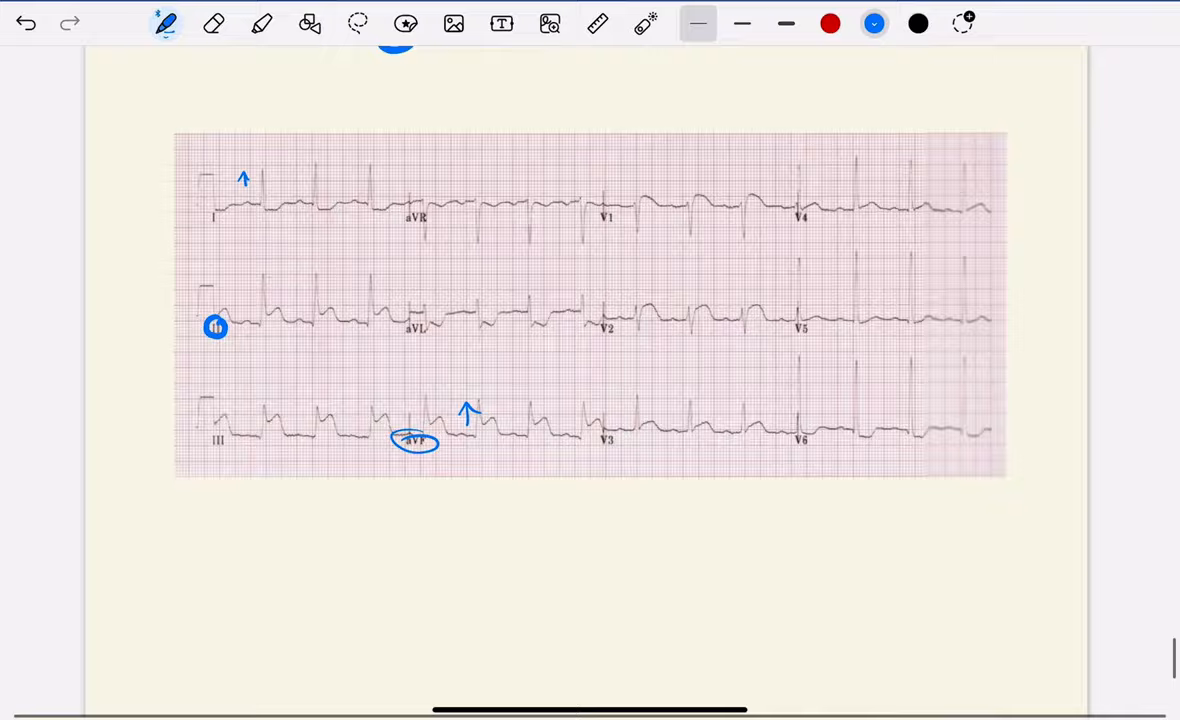
# Handwrite '1 sinus rhythm', '2 Rate: <100' and '3 axis:' in blue under the ECG.
pyautogui.scroll(-3)
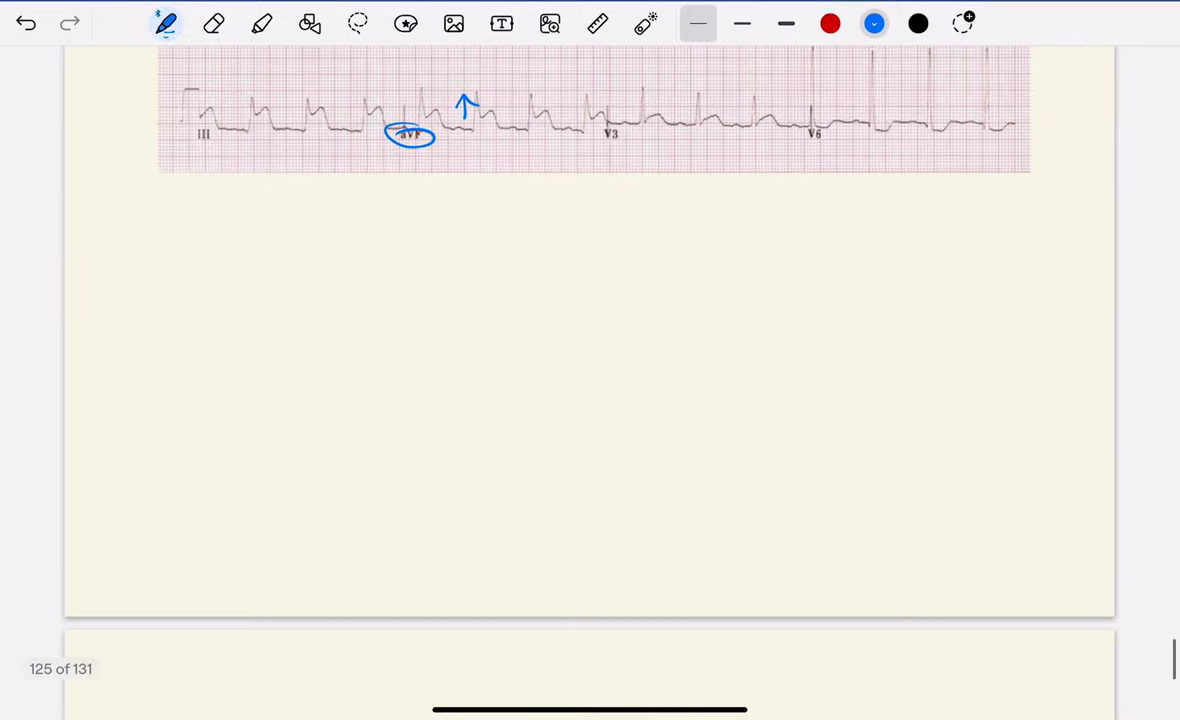
pyautogui.moveTo(300, 260); pyautogui.dragTo(325, 240)
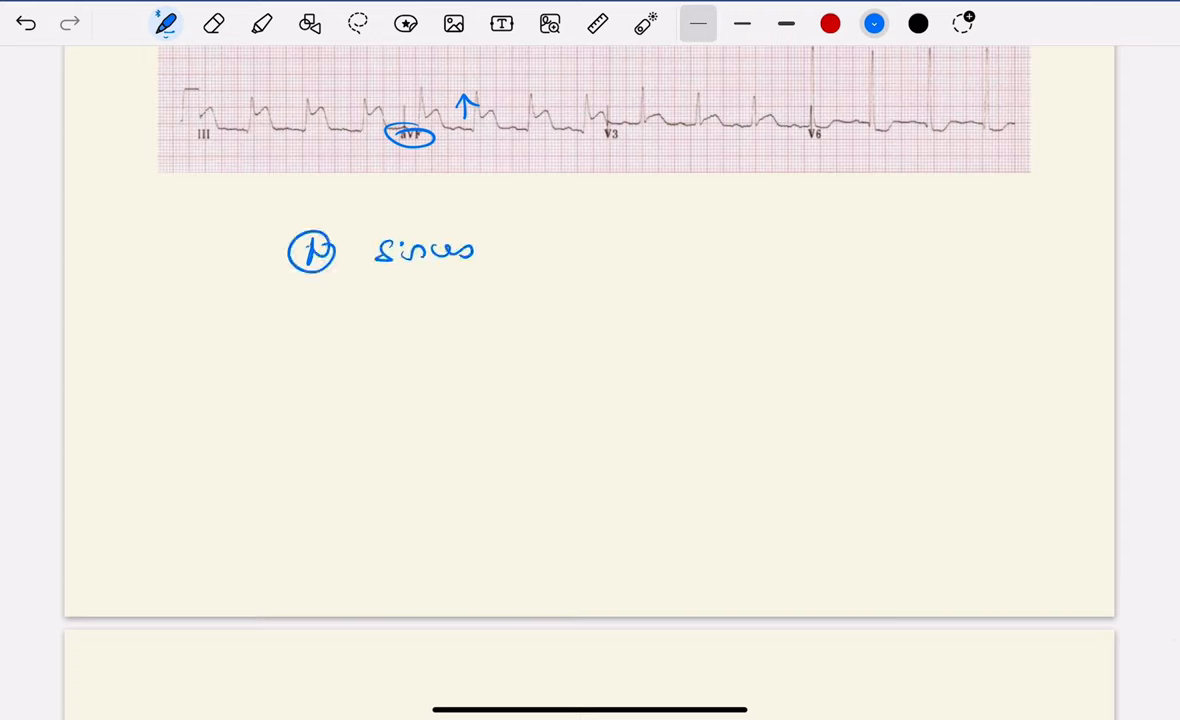
pyautogui.moveTo(512, 240); pyautogui.dragTo(600, 250)
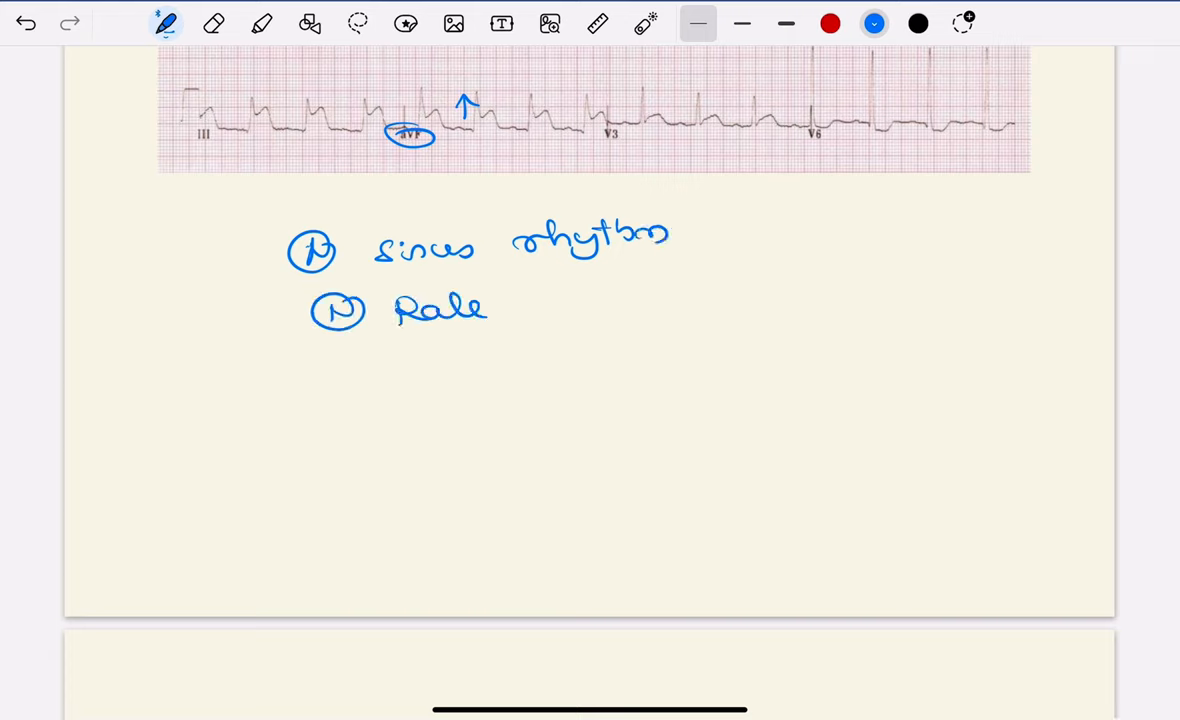
pyautogui.write('100-')
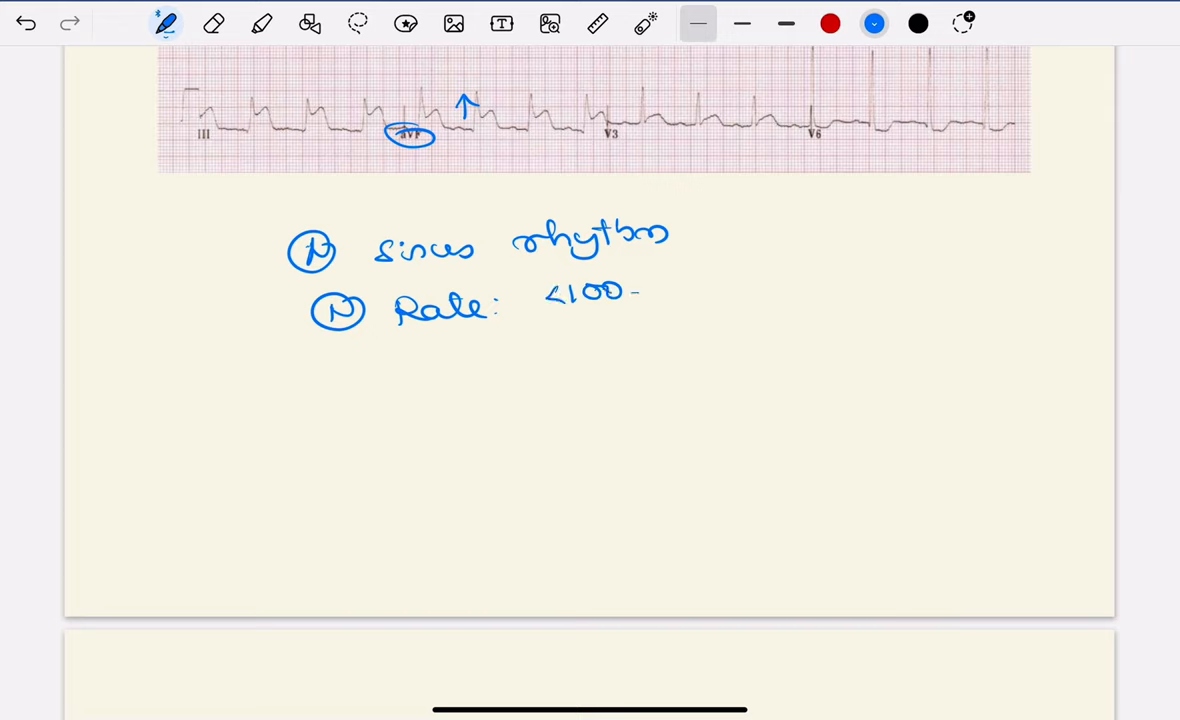
pyautogui.moveTo(340, 360); pyautogui.dragTo(455, 365)
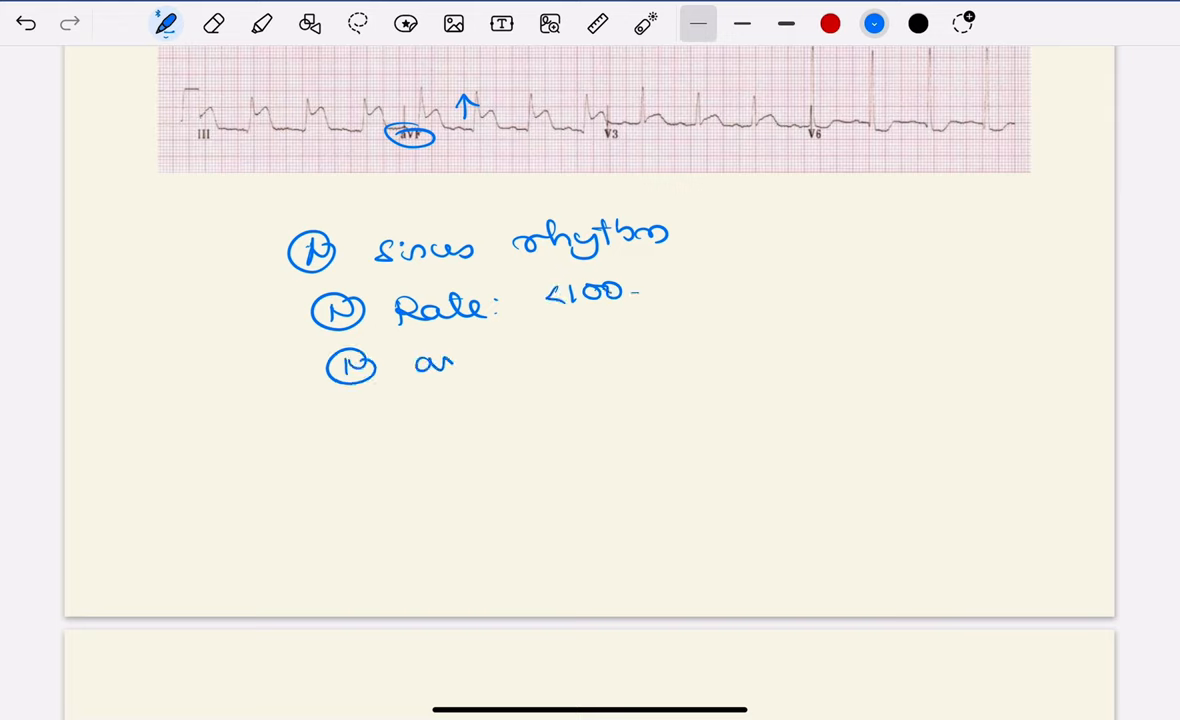
pyautogui.moveTo(445, 365); pyautogui.dragTo(505, 385)
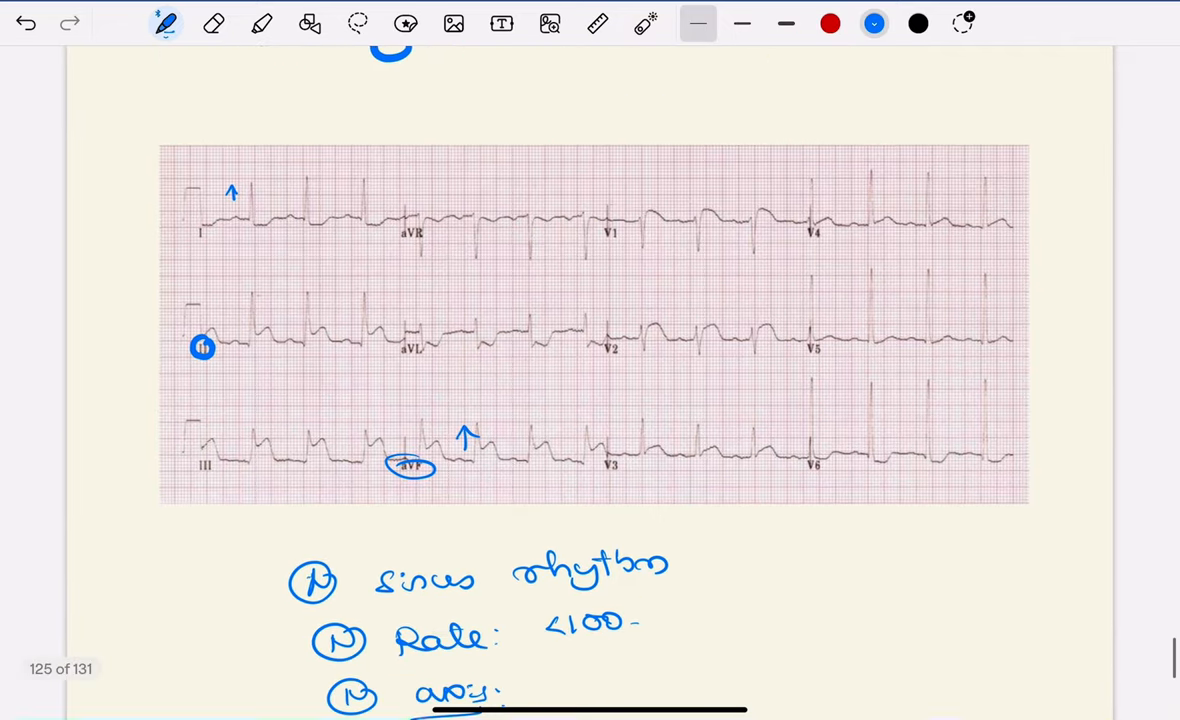
# Draw blue arrows on the ST segments of II, III, aVF, V1, V2 and V3.
pyautogui.scroll(-3)
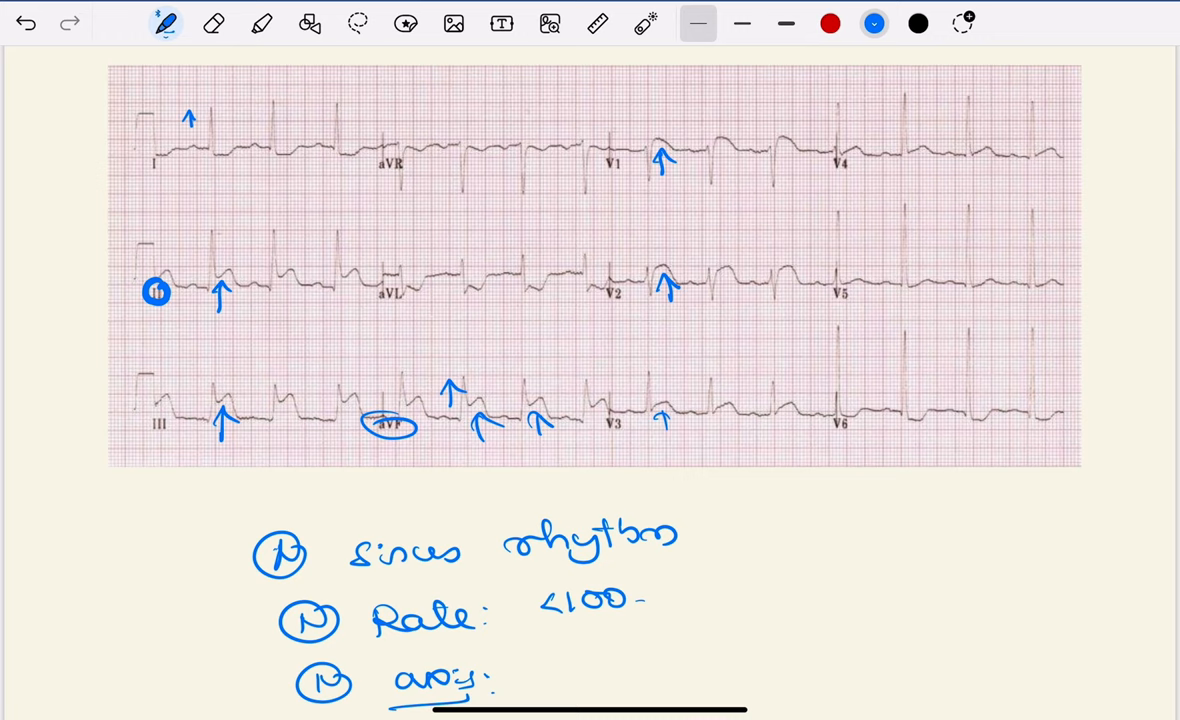
pyautogui.moveTo(672, 165); pyautogui.dragTo(693, 185)
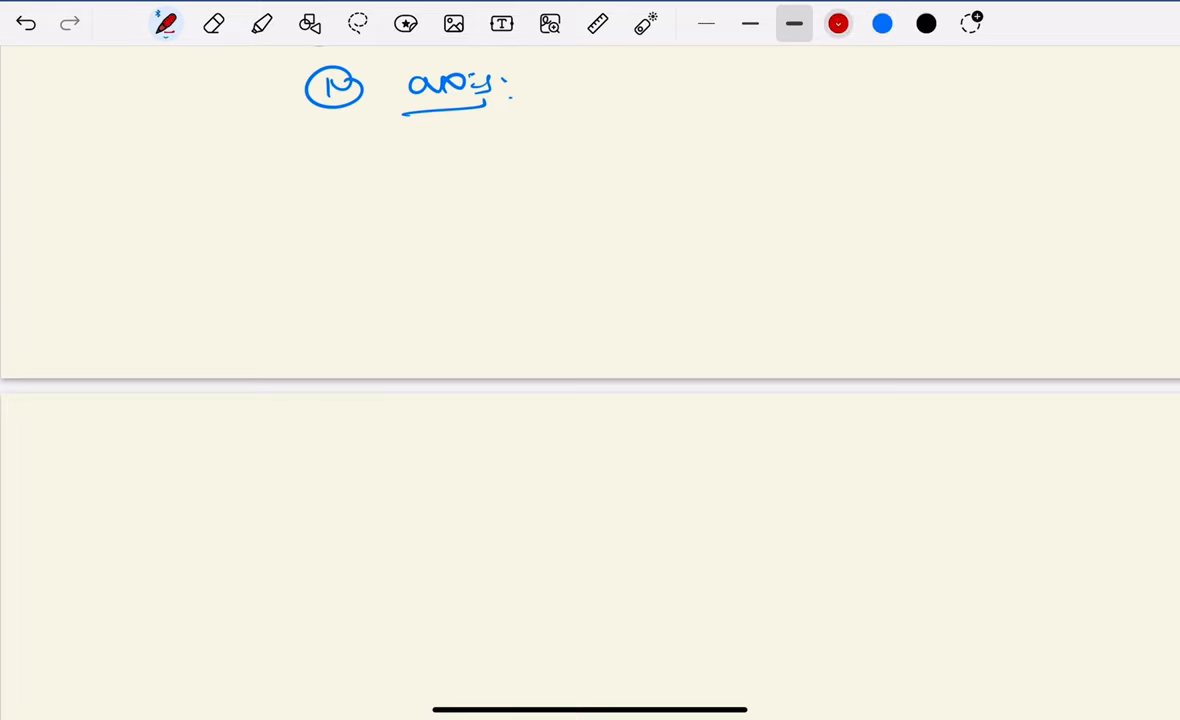
# Write 'STE in II, III, aVF' and 'IWMI' in red, then 'STE: V1, V2' below.
pyautogui.moveTo(300, 185); pyautogui.dragTo(365, 175)
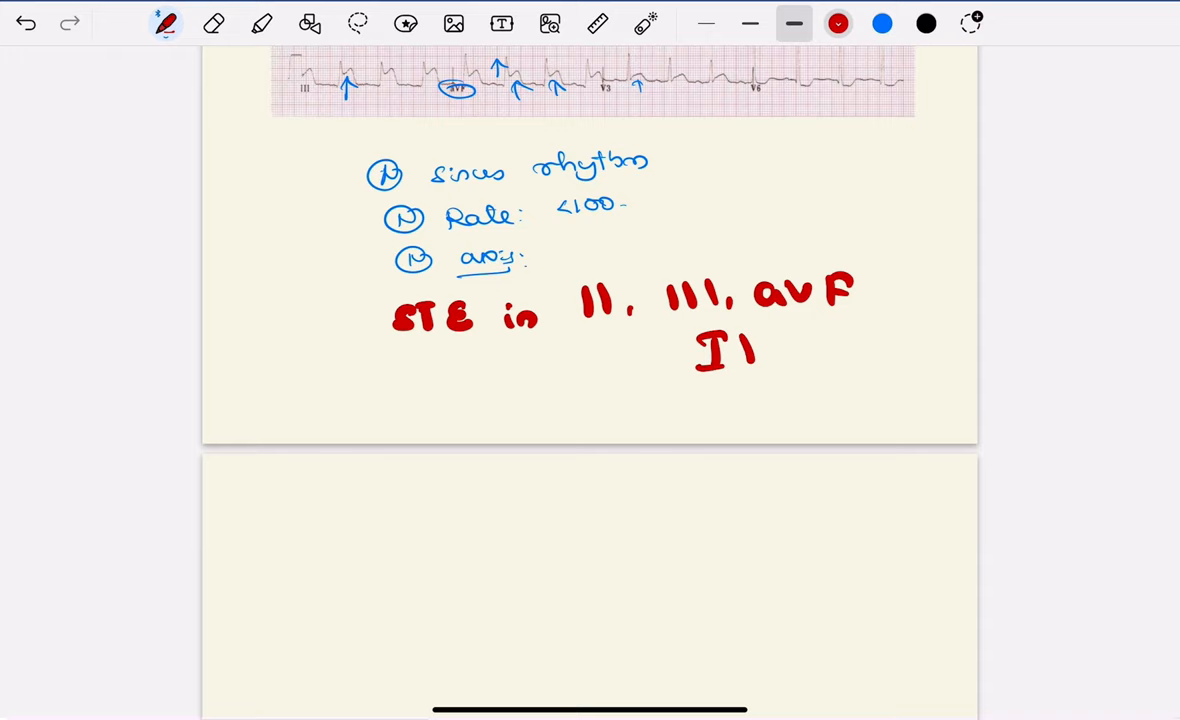
pyautogui.write('WMI')
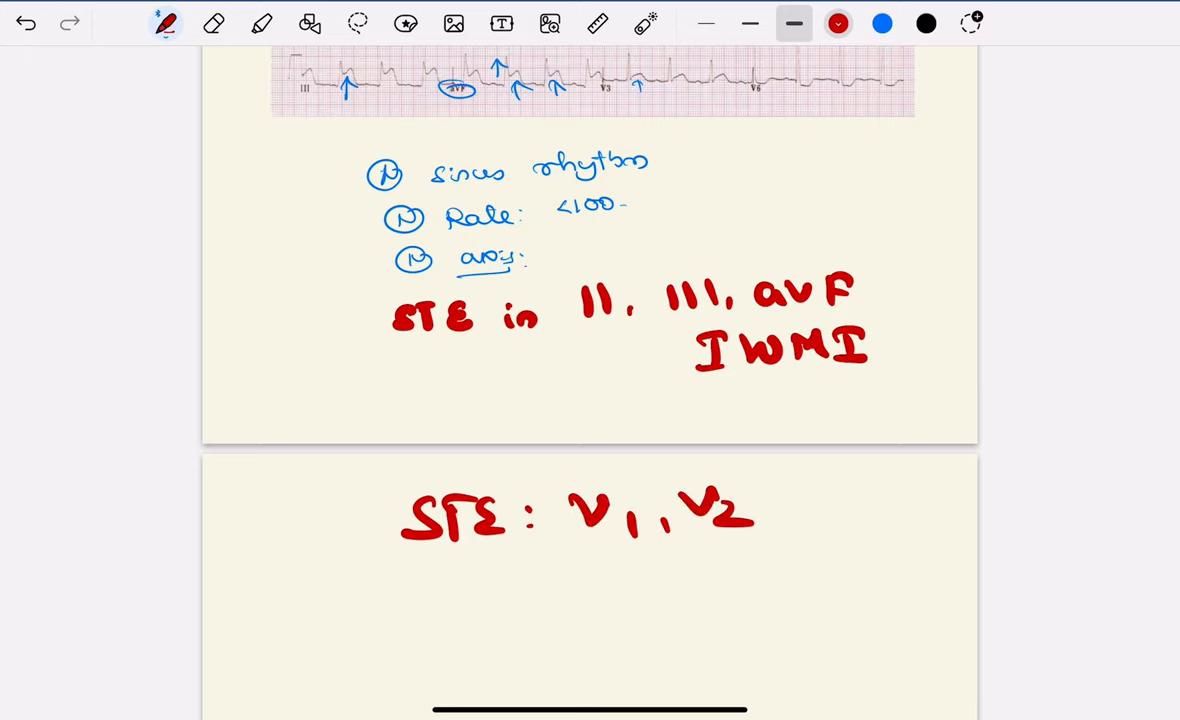
pyautogui.scroll(-3)
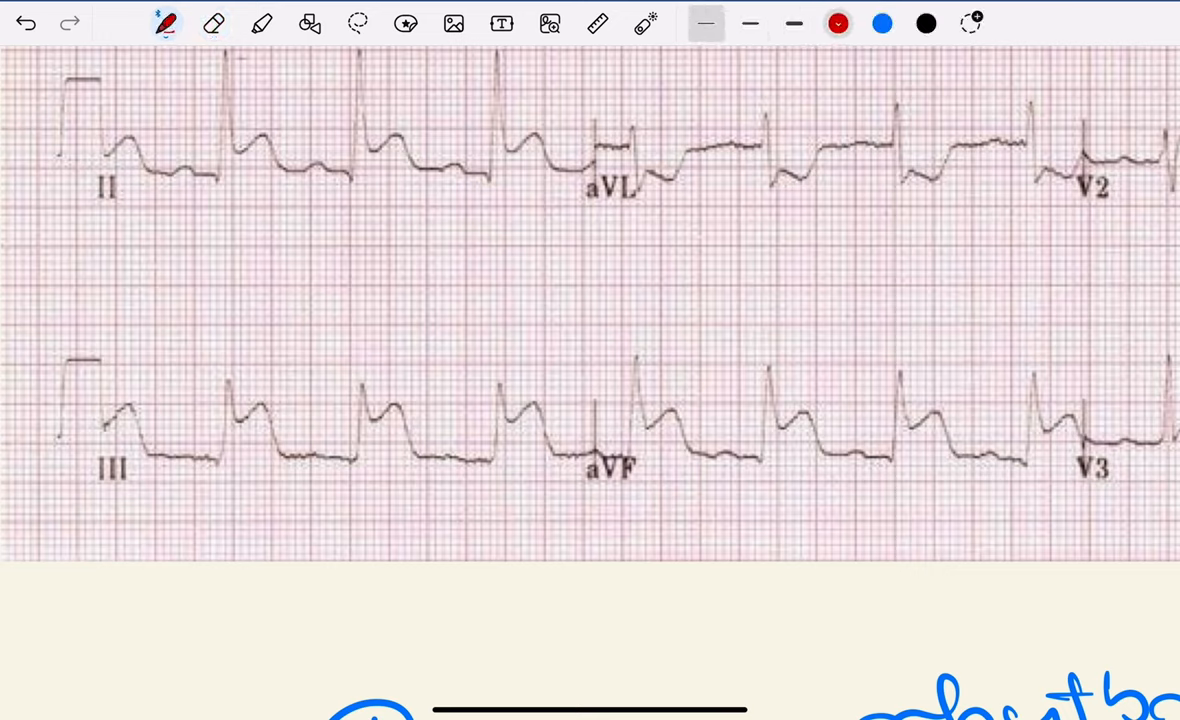
# Draw red upward arrows under the elevated ST segments in leads II and III.
pyautogui.moveTo(240, 475); pyautogui.dragTo(240, 420)
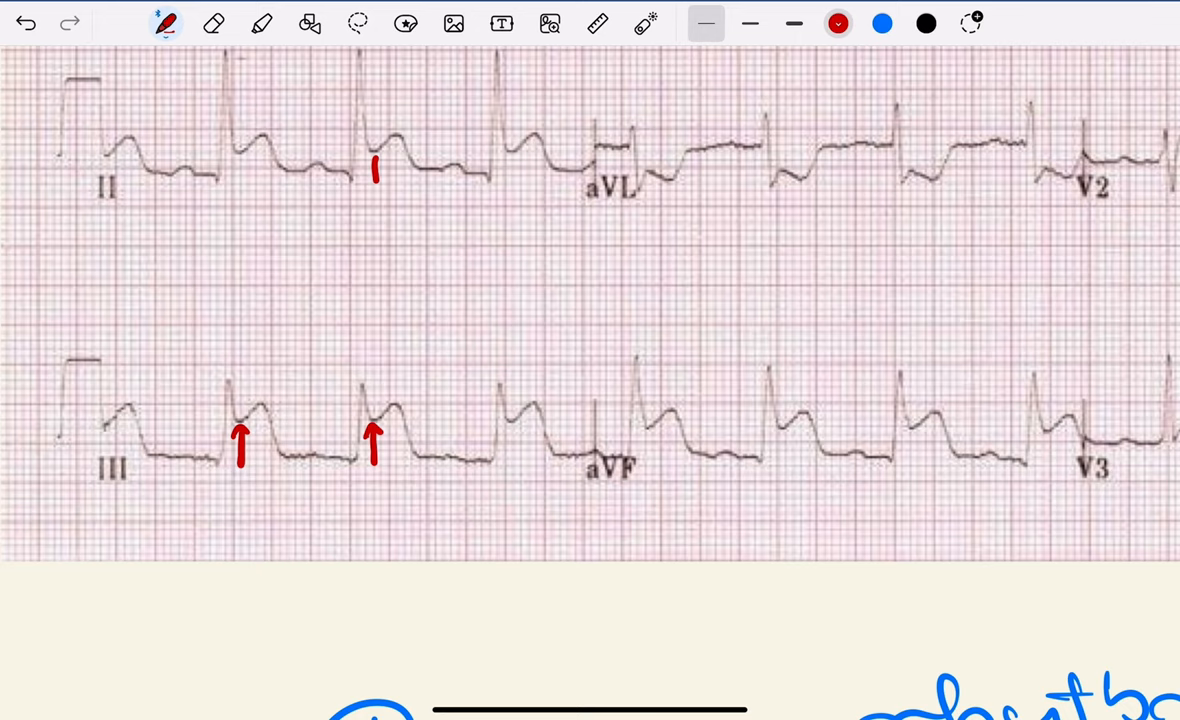
pyautogui.moveTo(375, 185); pyautogui.dragTo(375, 160)
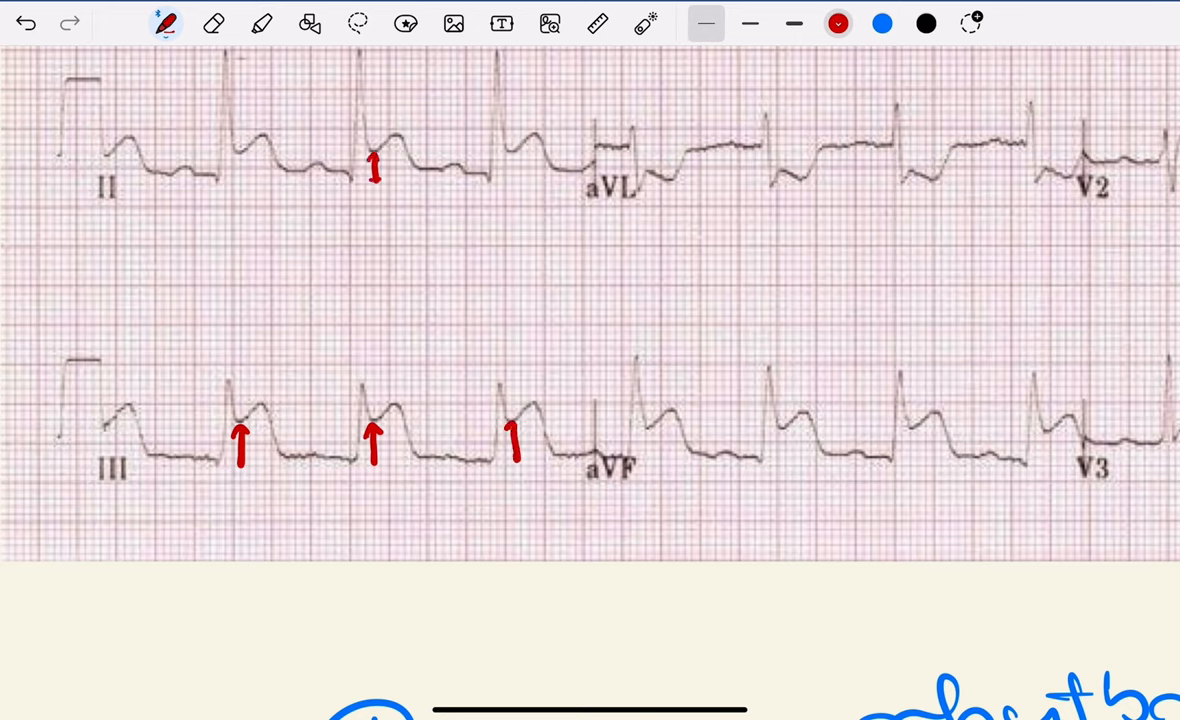
pyautogui.scroll(-3)
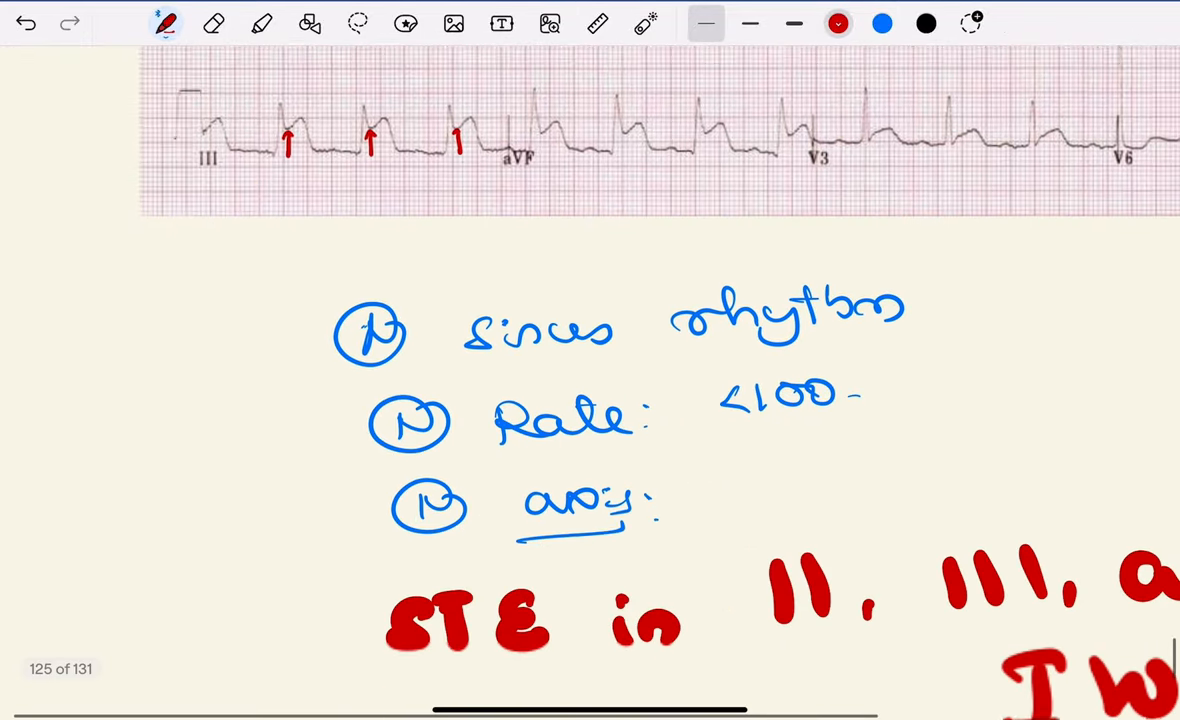
# Add red 'STE III > II' under 'STE: V1, V2', bracket both, and underline 'RVMI'.
pyautogui.scroll(-3)
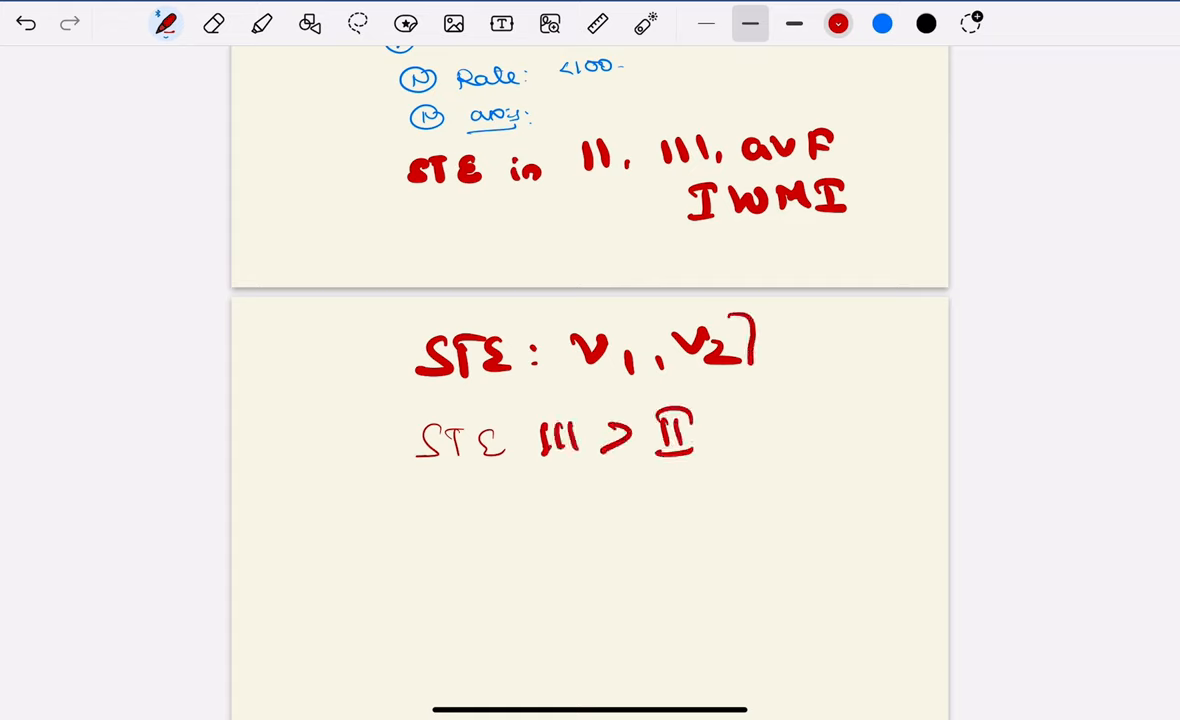
pyautogui.moveTo(755, 340); pyautogui.dragTo(760, 450)
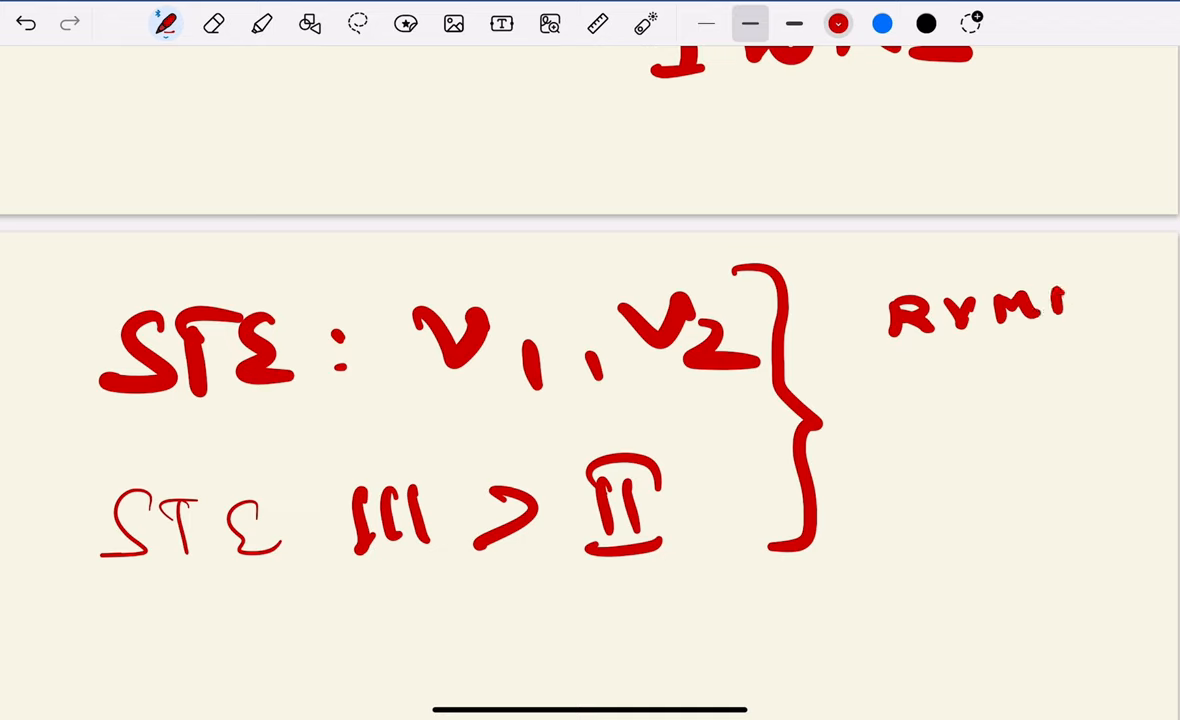
pyautogui.moveTo(915, 360); pyautogui.dragTo(1095, 350)
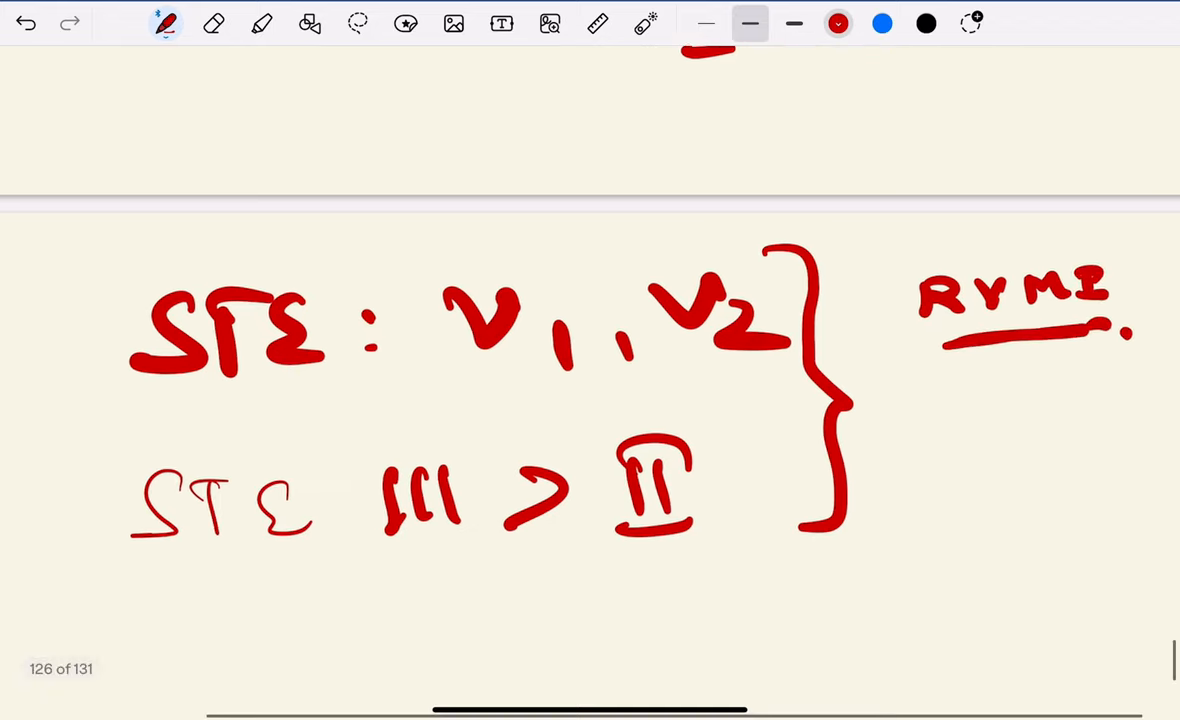
pyautogui.scroll(-3)
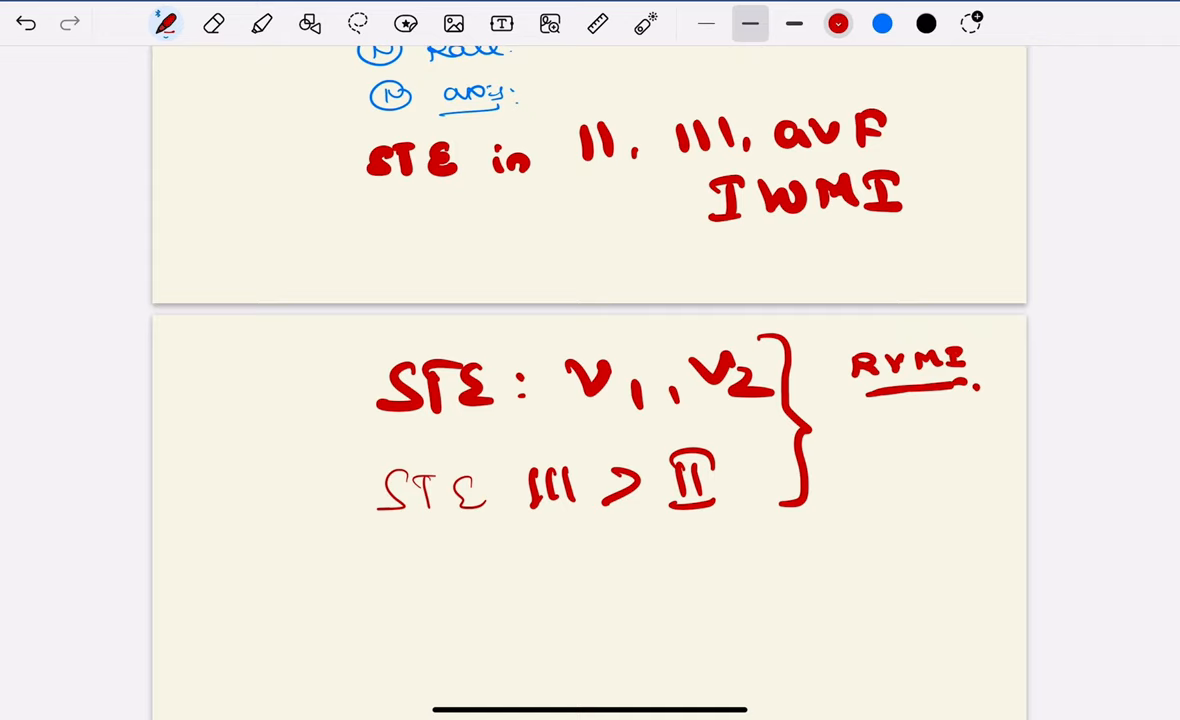
pyautogui.scroll(-3)
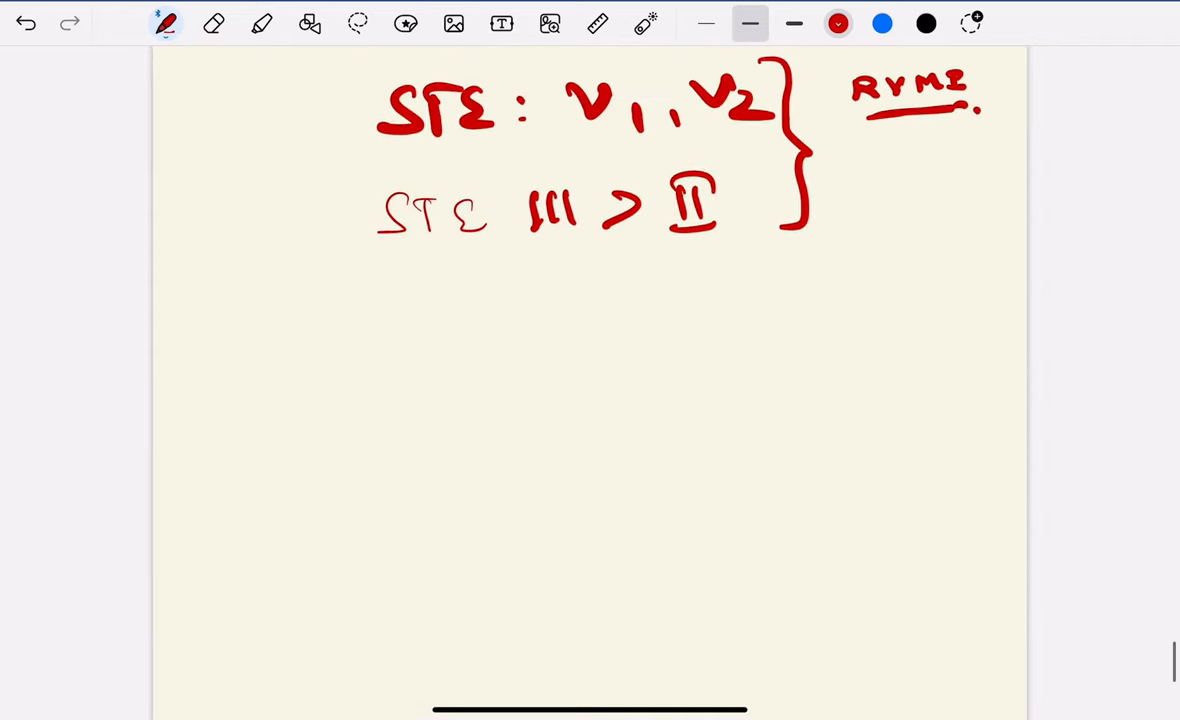
# Write an arrowed red 'RVMI (clot demands)' line, dot-underlined, with starred STE III > II and V1 bullets.
pyautogui.scroll(-3)
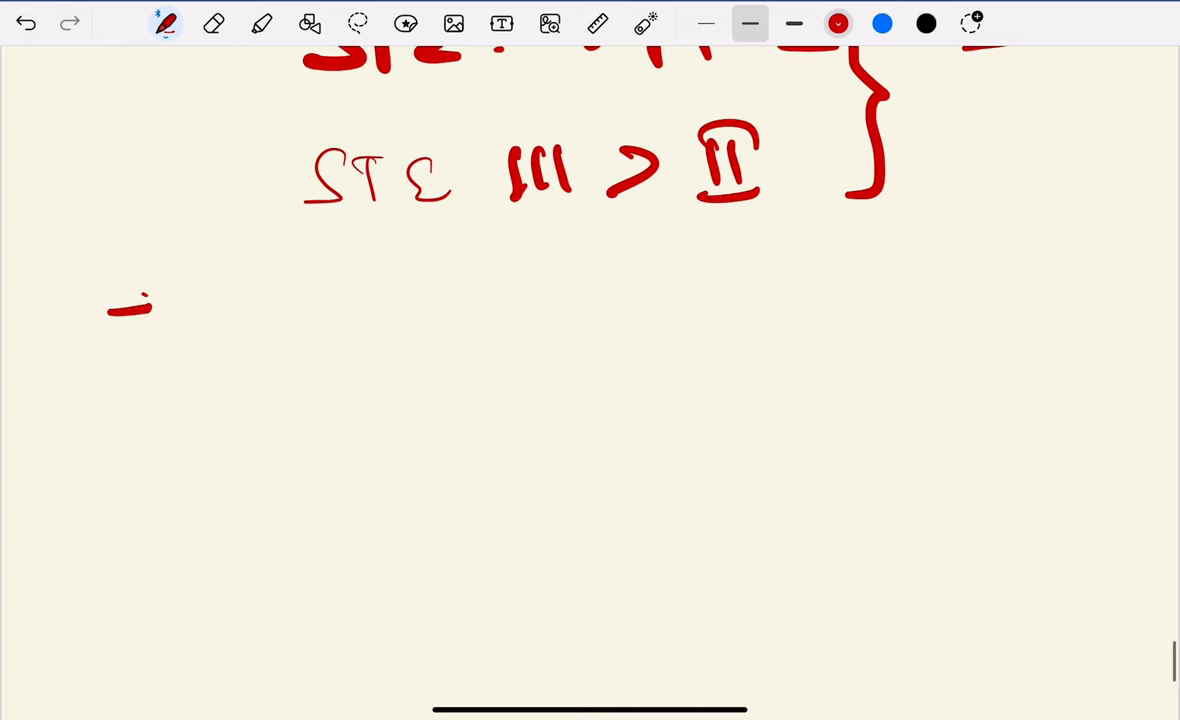
pyautogui.moveTo(130, 300); pyautogui.dragTo(160, 310)
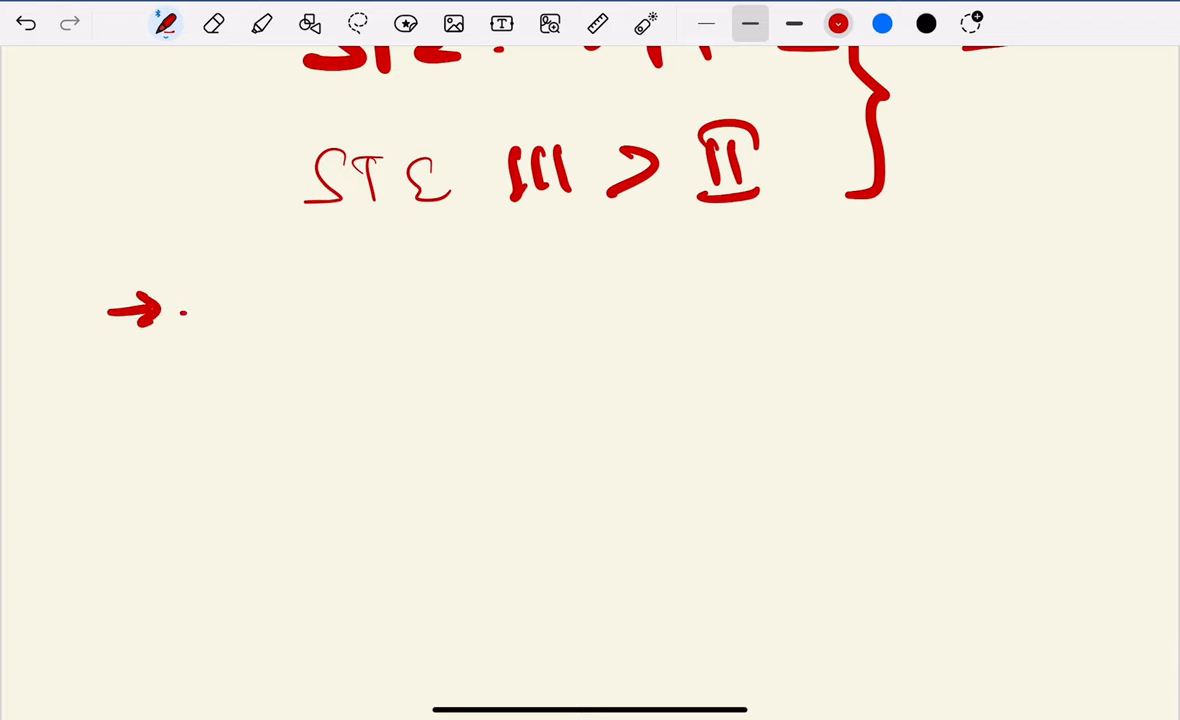
pyautogui.moveTo(290, 290); pyautogui.dragTo(390, 320)
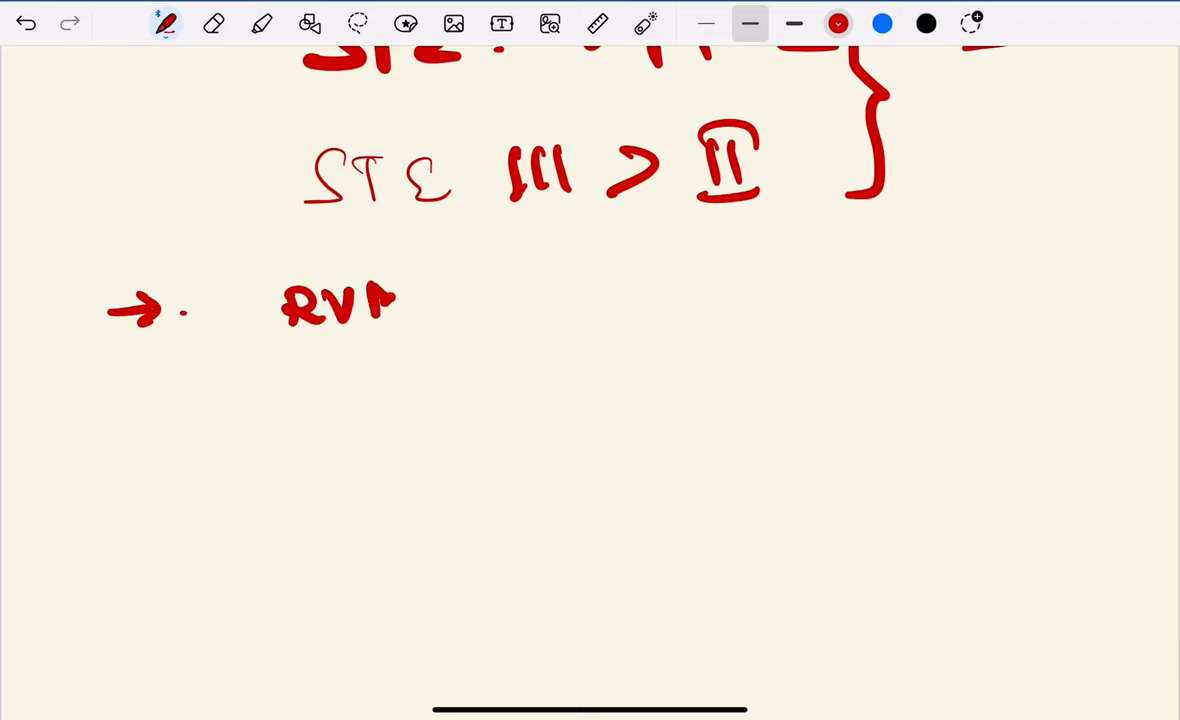
pyautogui.moveTo(400, 300); pyautogui.dragTo(480, 340)
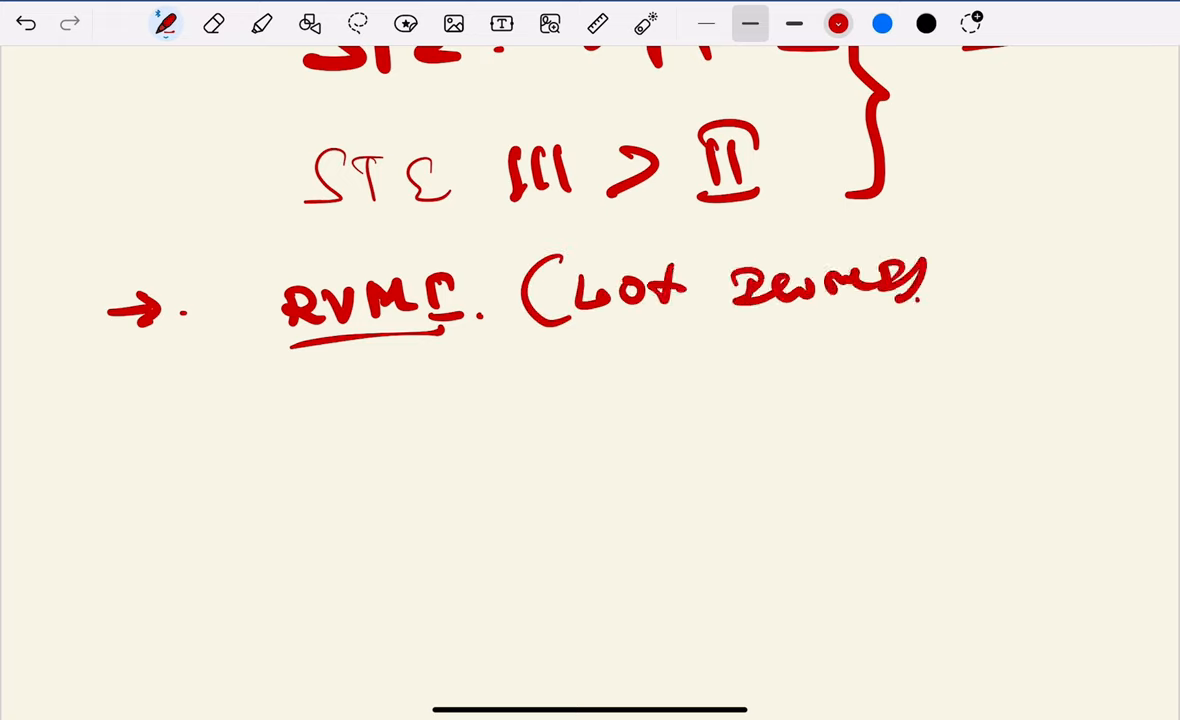
pyautogui.moveTo(518, 347); pyautogui.dragTo(690, 347)
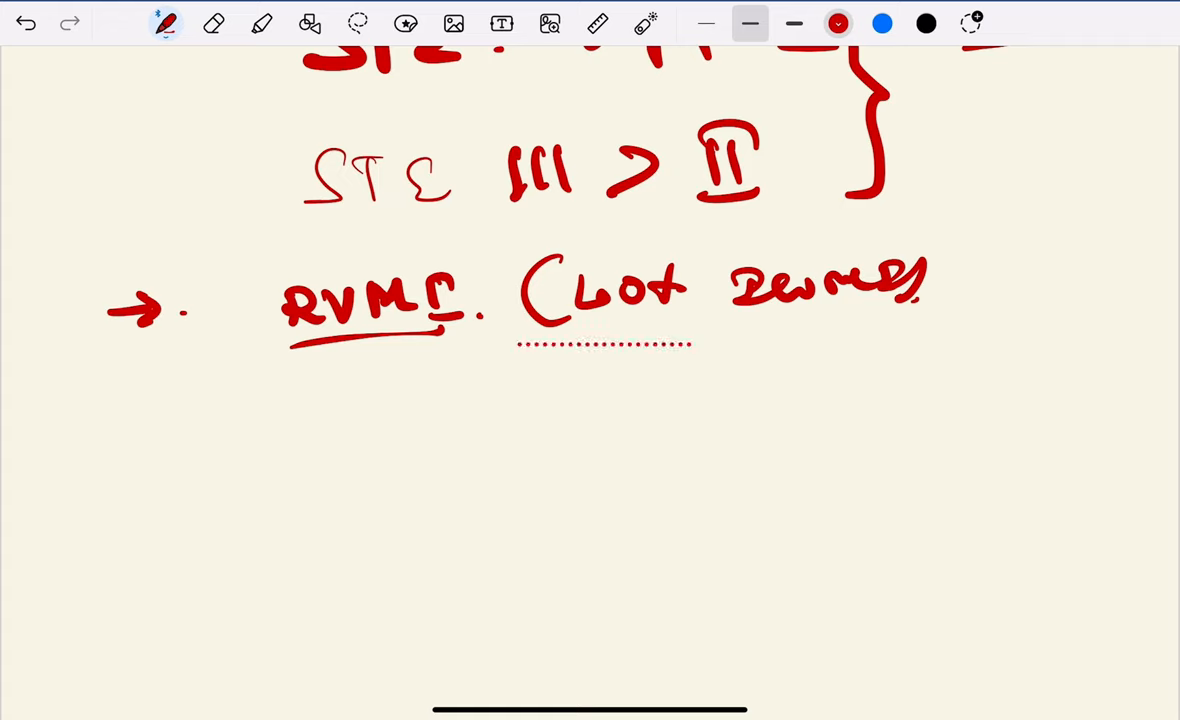
pyautogui.moveTo(330, 420); pyautogui.dragTo(440, 420)
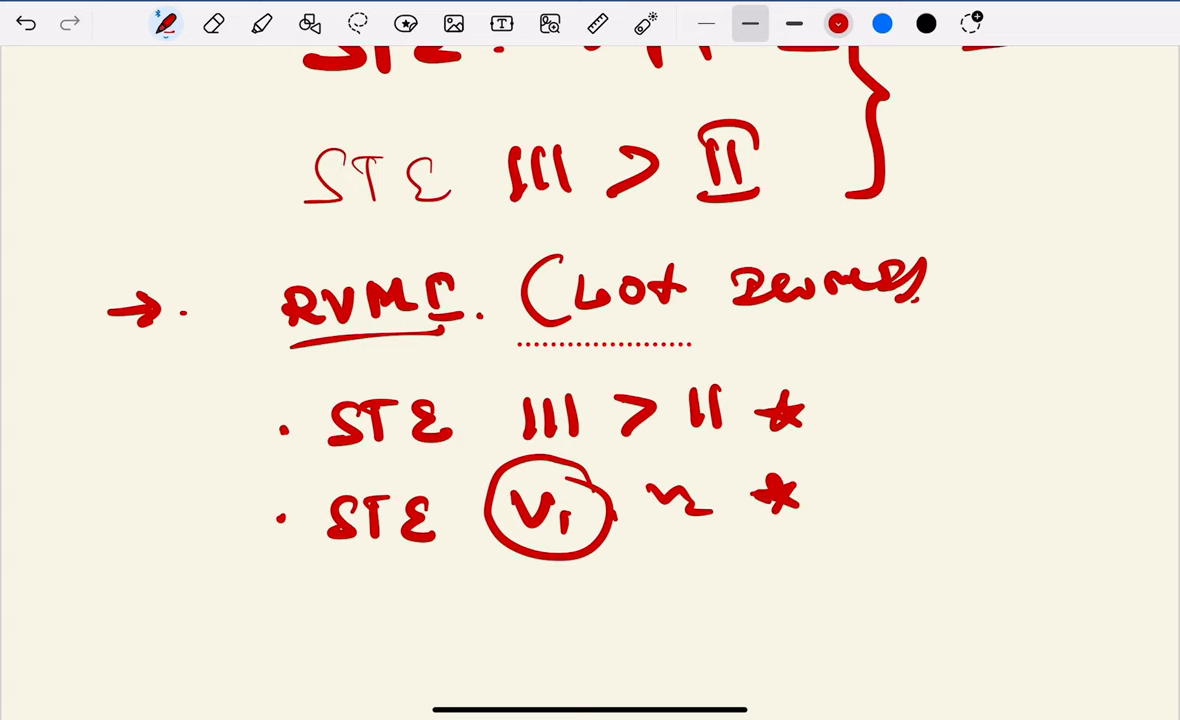
pyautogui.scroll(-3)
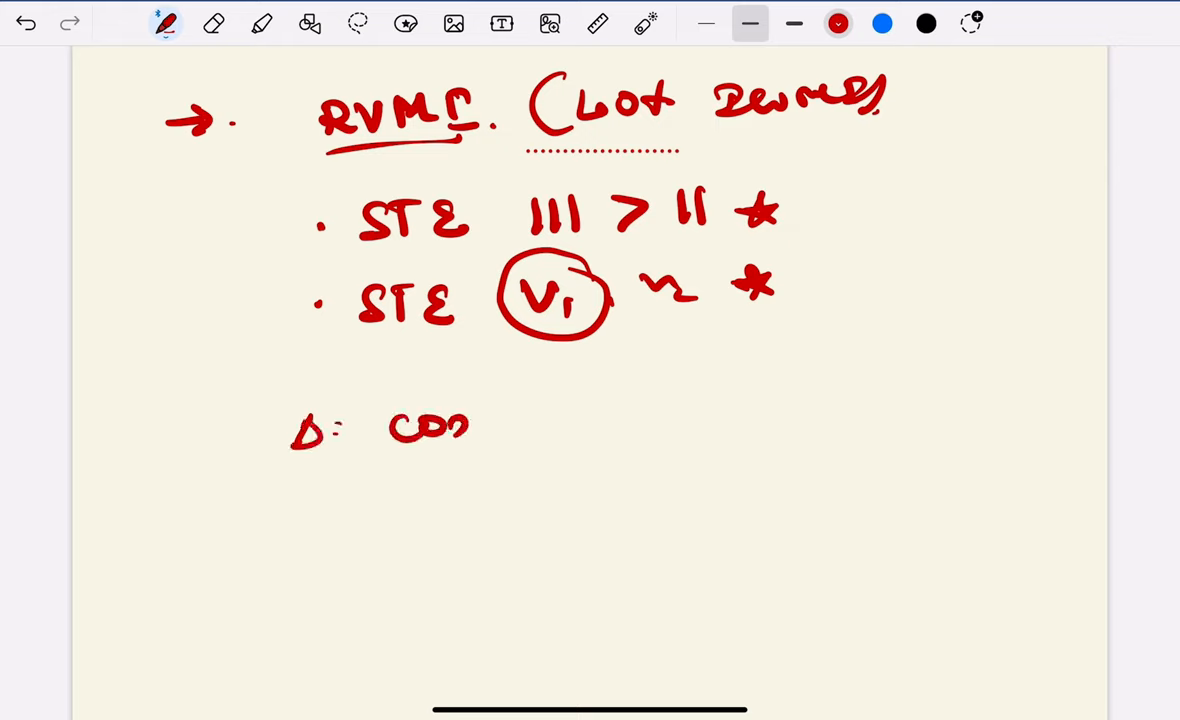
# Write 'D: confirmed' in red and 'by right sided leads' in blue.
pyautogui.moveTo(460, 420); pyautogui.dragTo(575, 415)
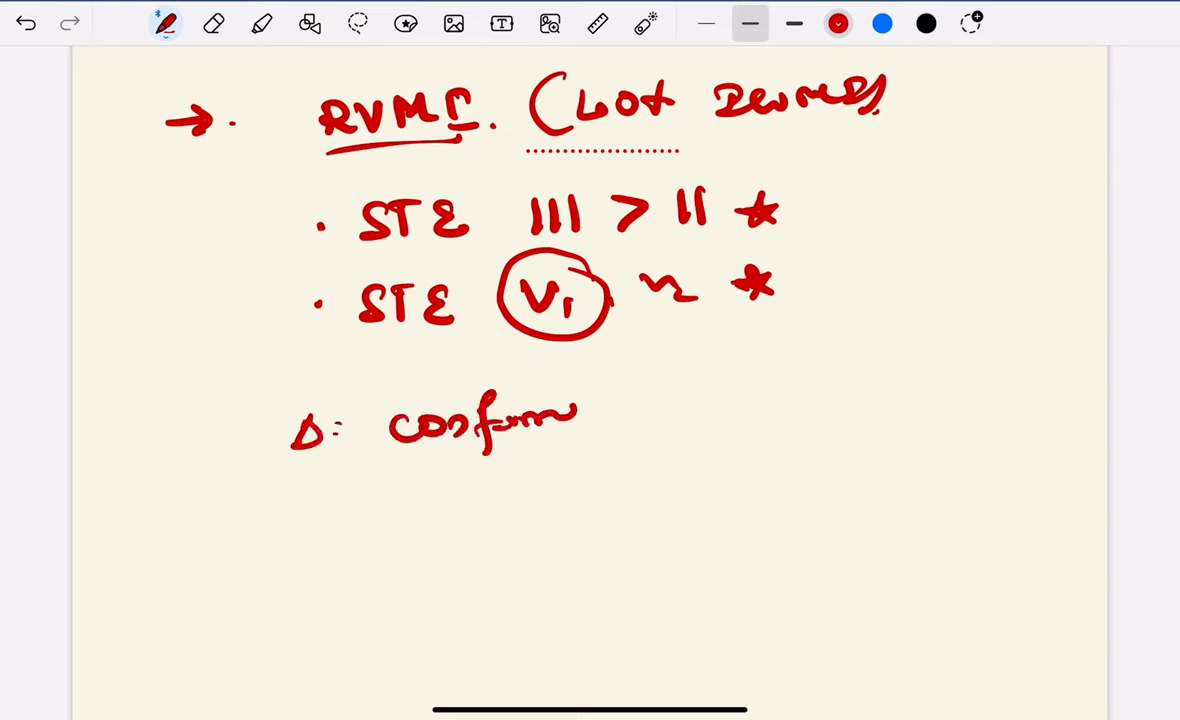
pyautogui.moveTo(575, 415); pyautogui.dragTo(620, 415)
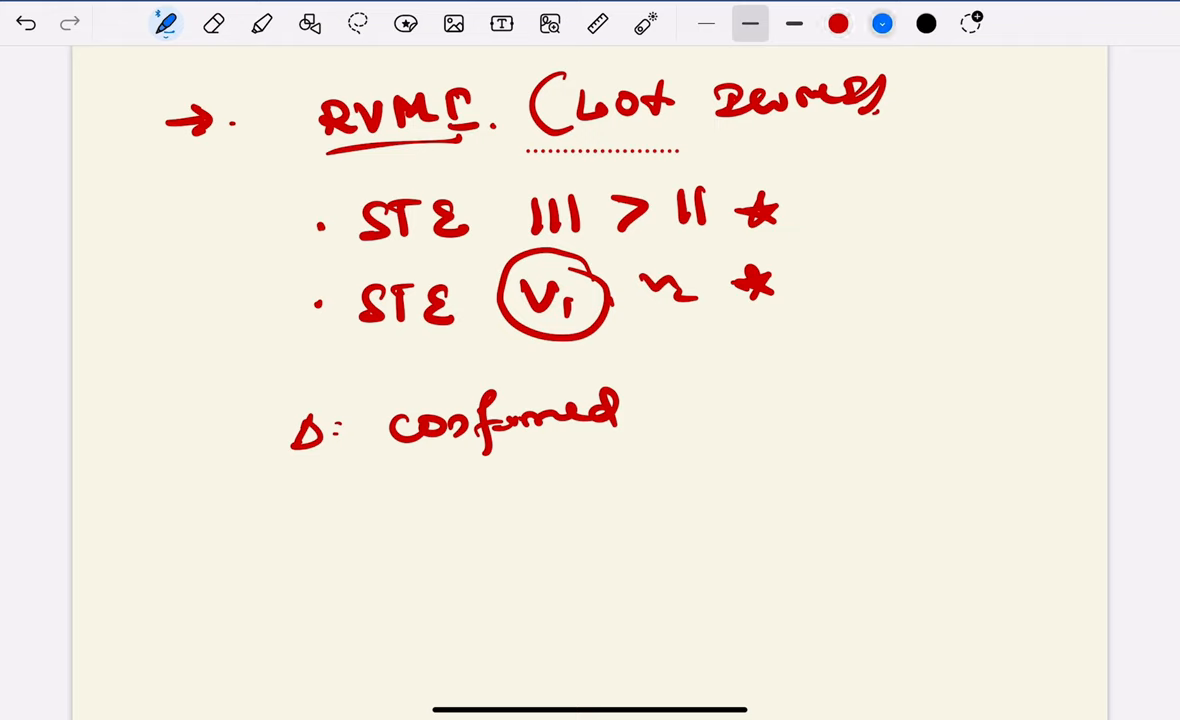
pyautogui.moveTo(660, 410); pyautogui.dragTo(730, 450)
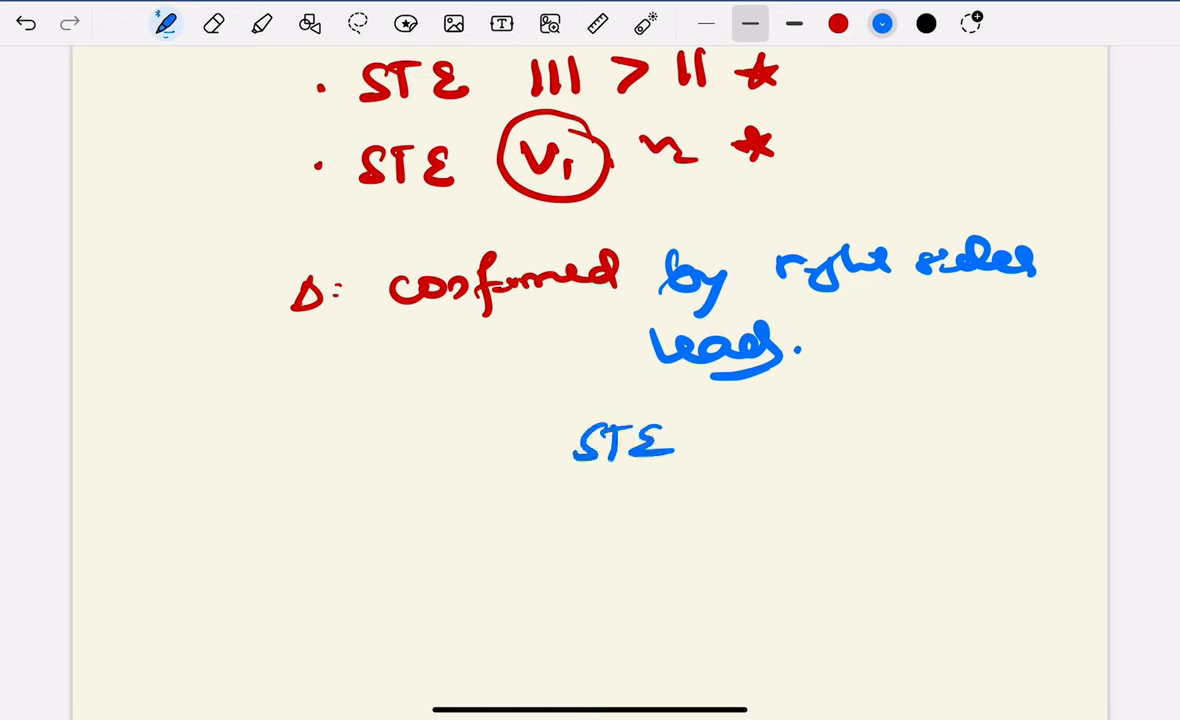
# Add an underlined blue 'STE V4R' note with the R circled.
pyautogui.moveTo(700, 440); pyautogui.dragTo(830, 485)
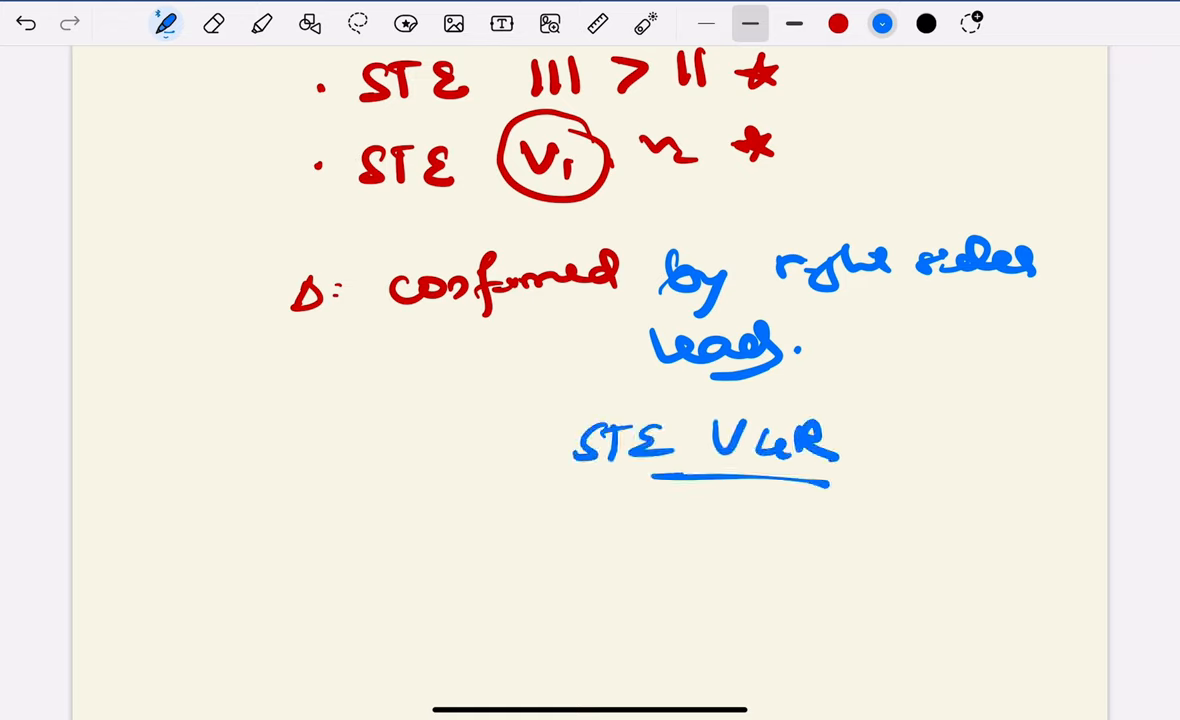
pyautogui.moveTo(800, 410); pyautogui.dragTo(830, 470)
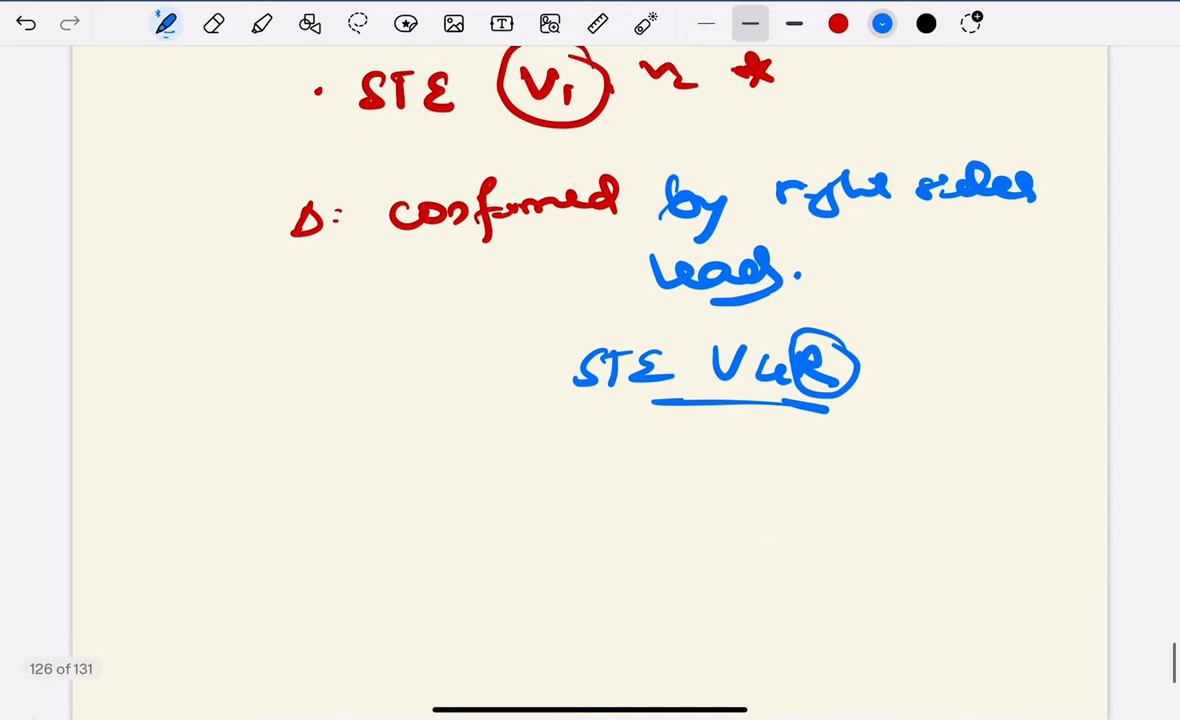
pyautogui.scroll(-3)
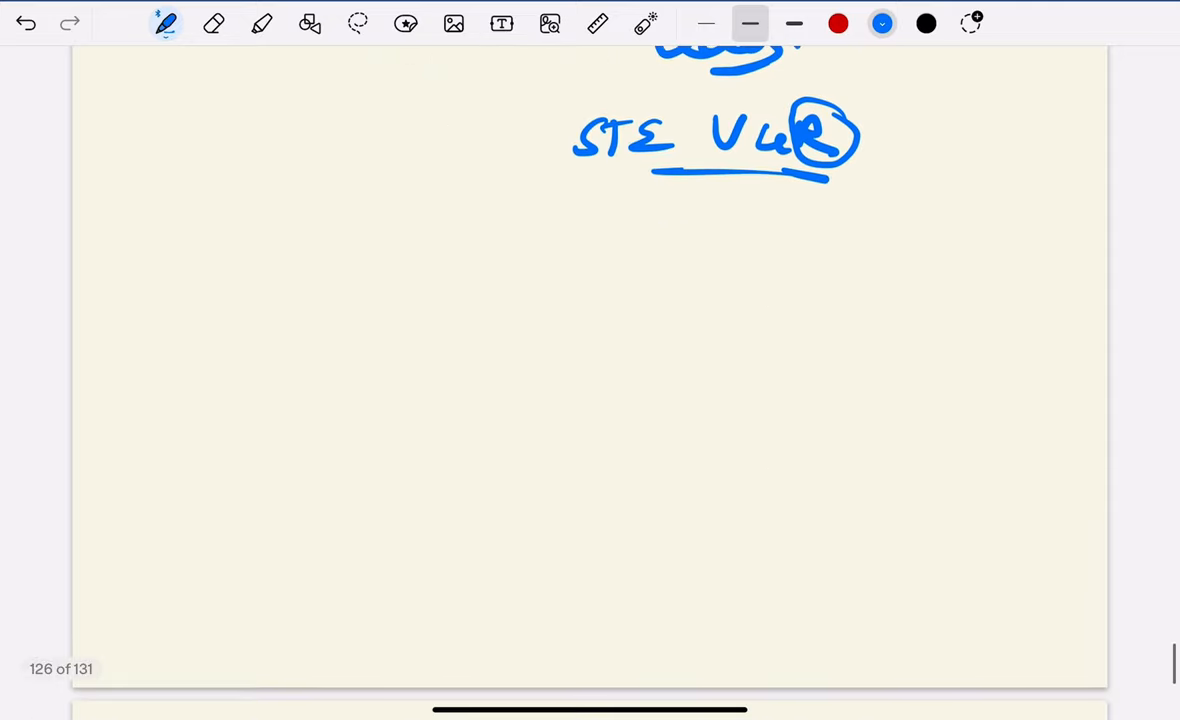
# Write 'Rx: RVMI: preload sensitive, nitrates don't give' in blue below the STE V4R note.
pyautogui.moveTo(170, 255); pyautogui.dragTo(230, 265)
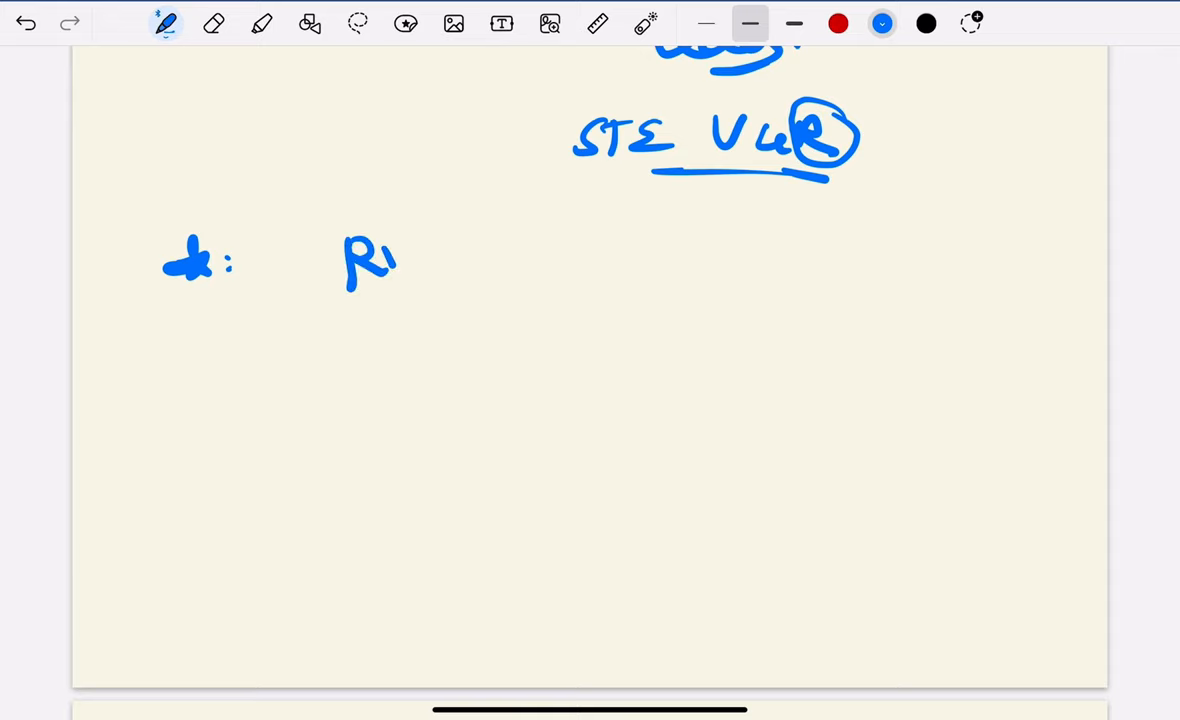
pyautogui.moveTo(390, 255); pyautogui.dragTo(515, 265)
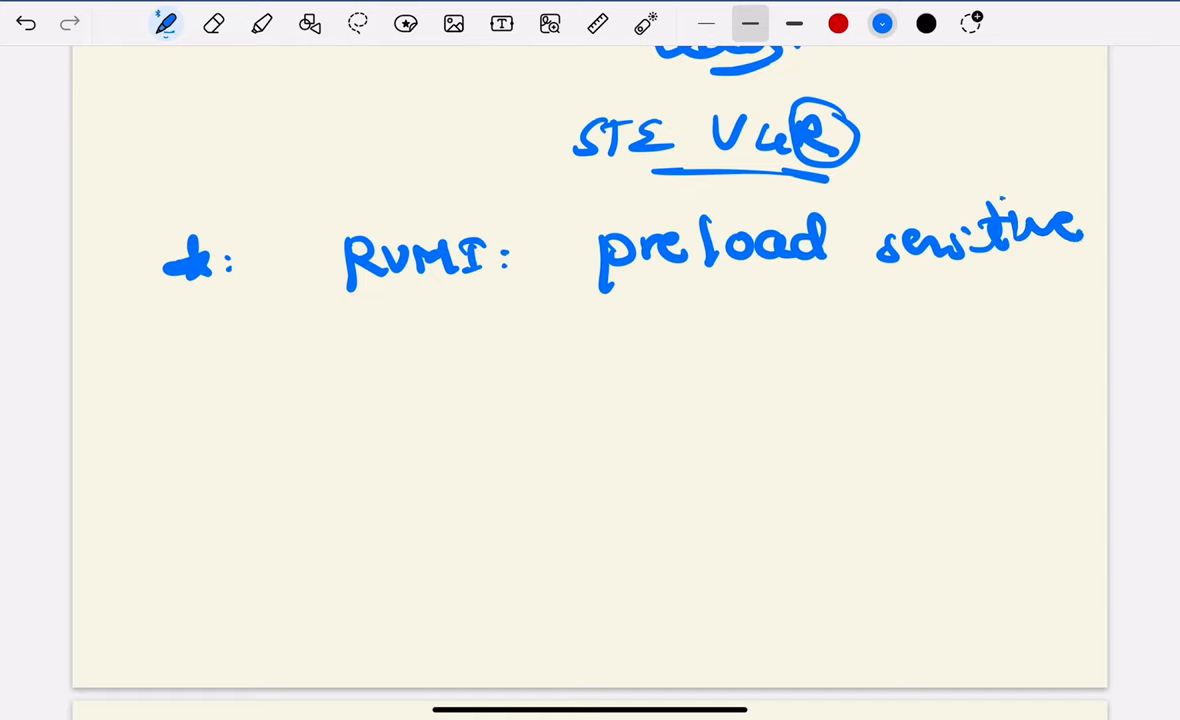
pyautogui.moveTo(425, 355); pyautogui.dragTo(520, 345)
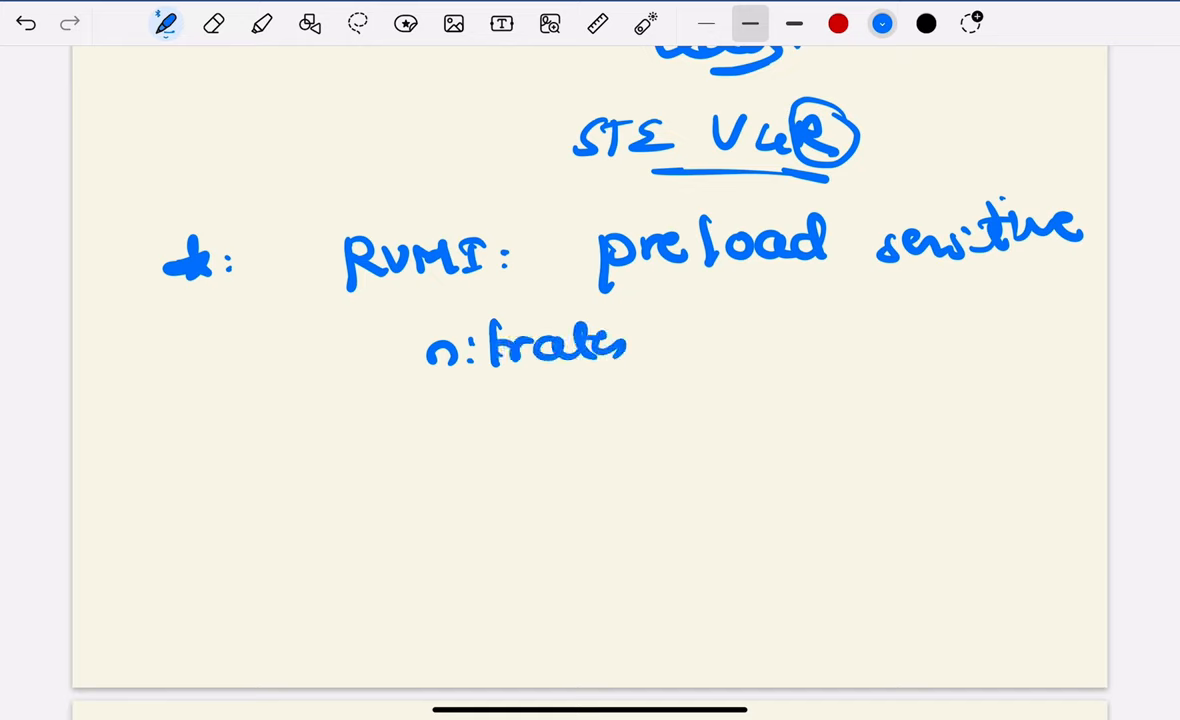
pyautogui.moveTo(680, 340); pyautogui.dragTo(760, 345)
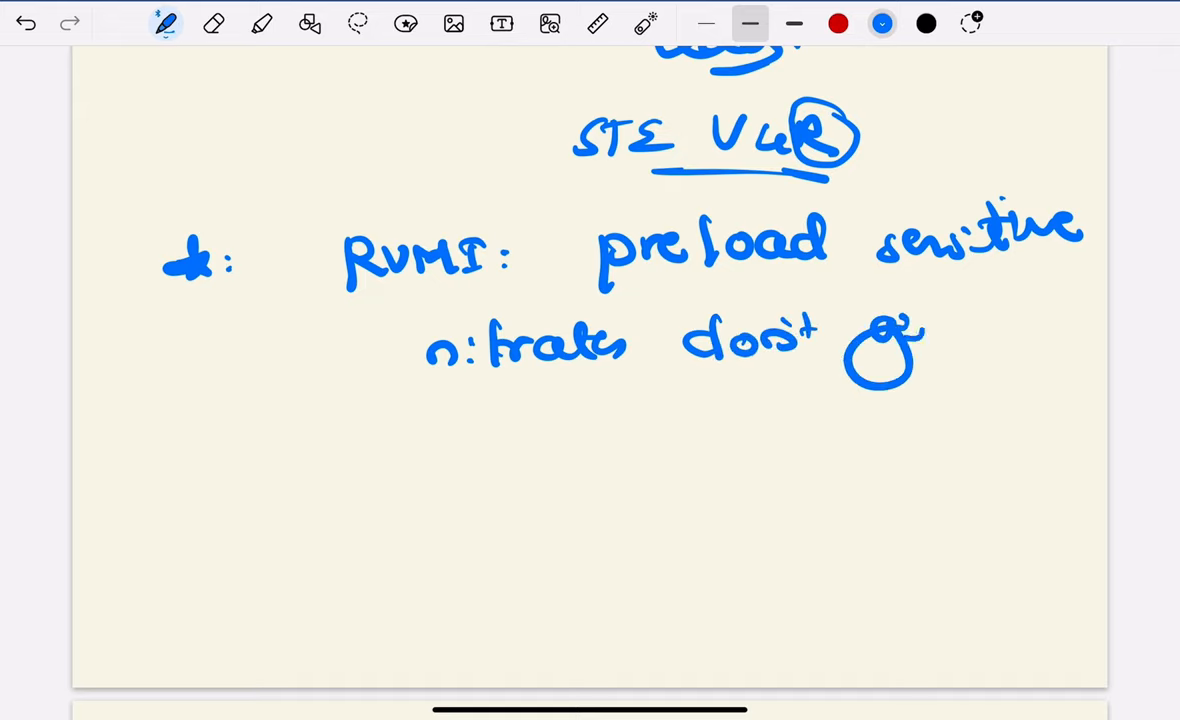
pyautogui.moveTo(870, 340); pyautogui.dragTo(980, 360)
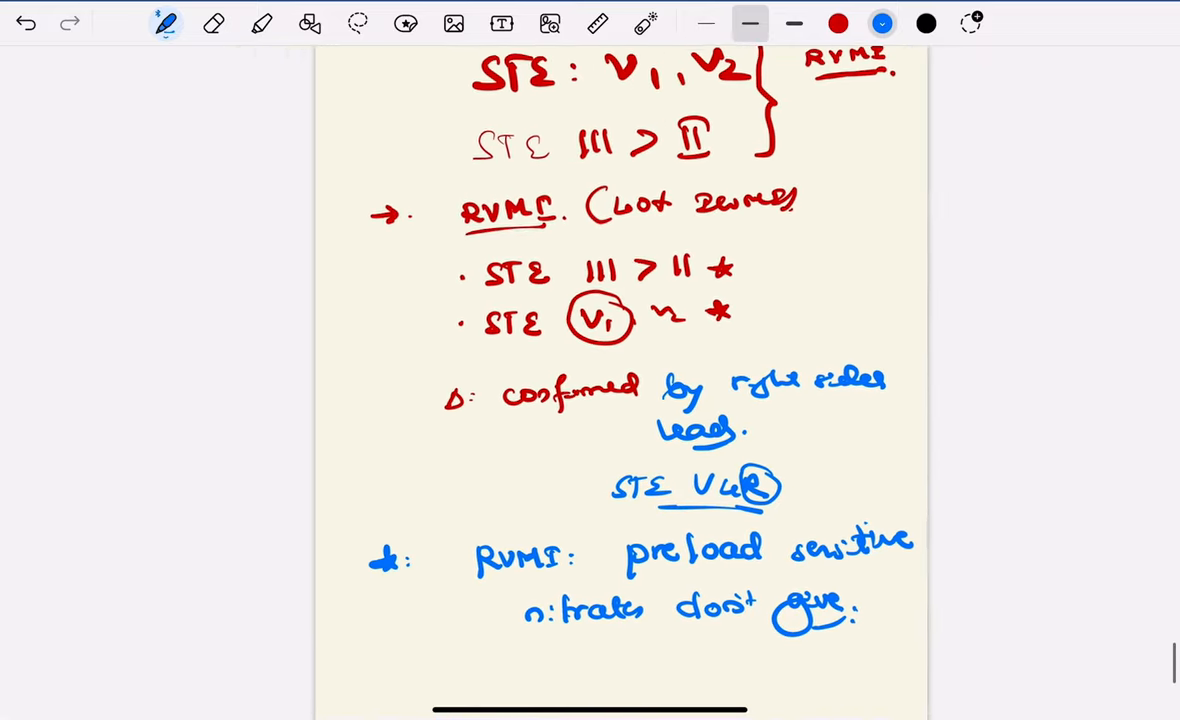
pyautogui.scroll(-3)
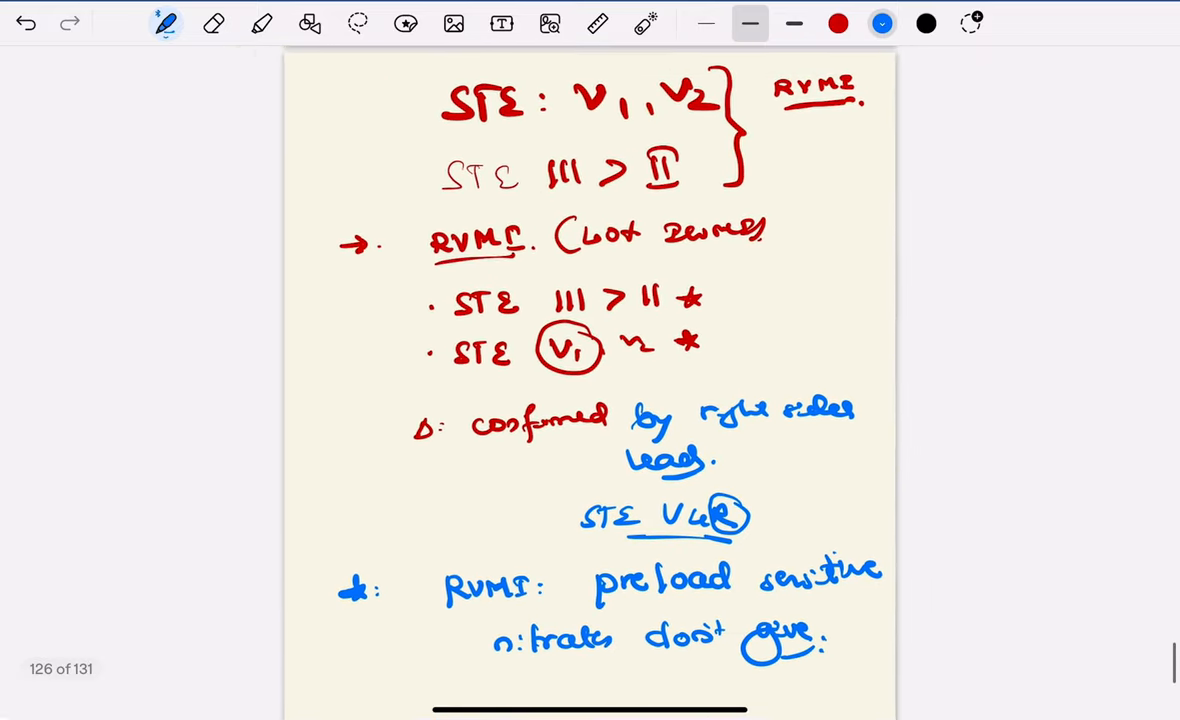